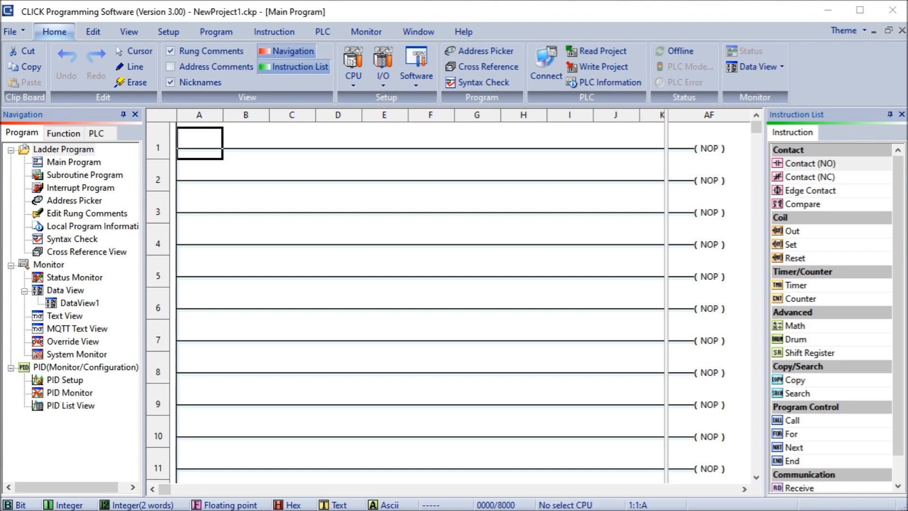
pyautogui.moveTo(128, 31)
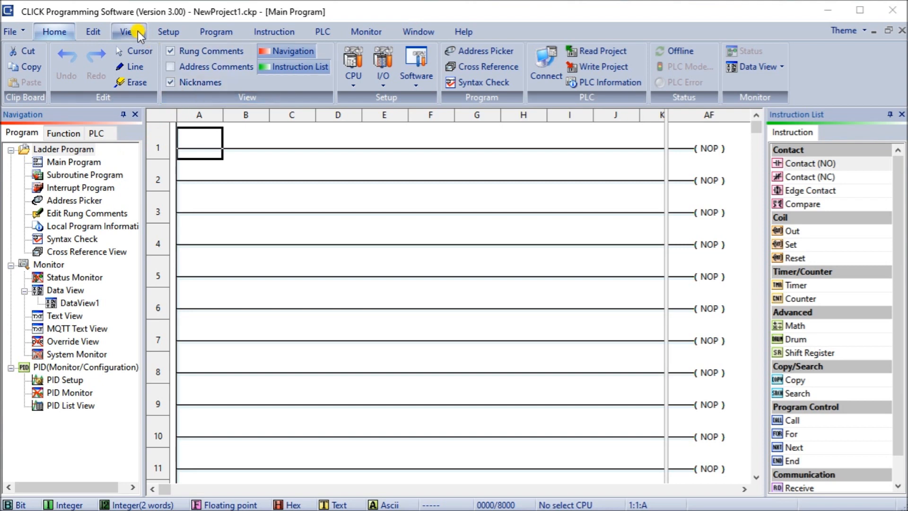
pyautogui.moveTo(366, 15)
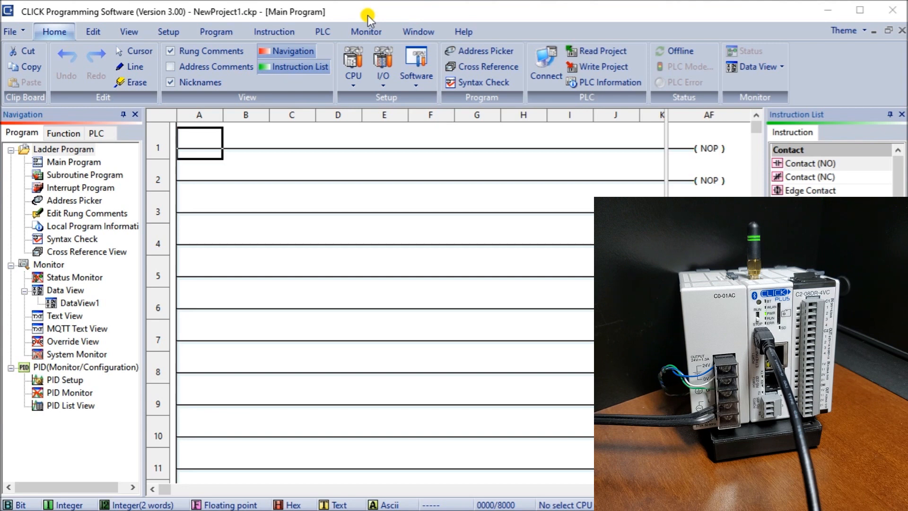
pyautogui.moveTo(473, 12)
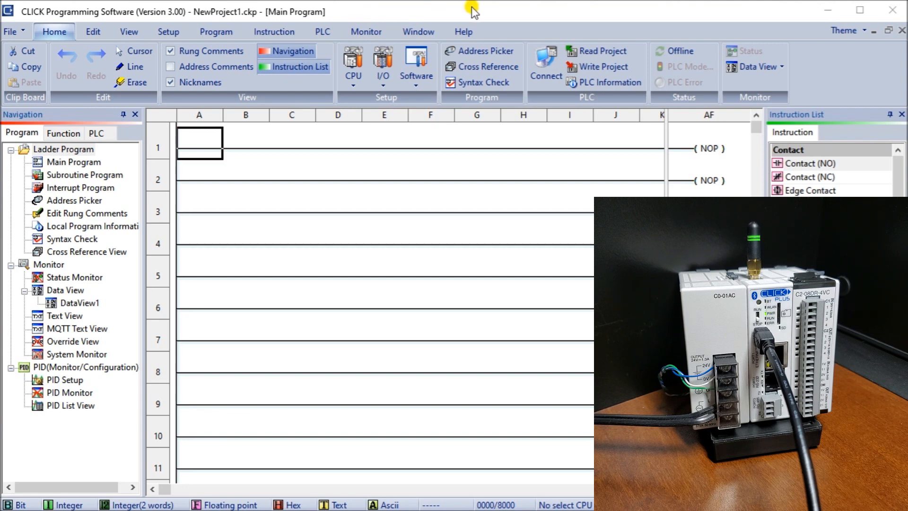
pyautogui.moveTo(367, 14)
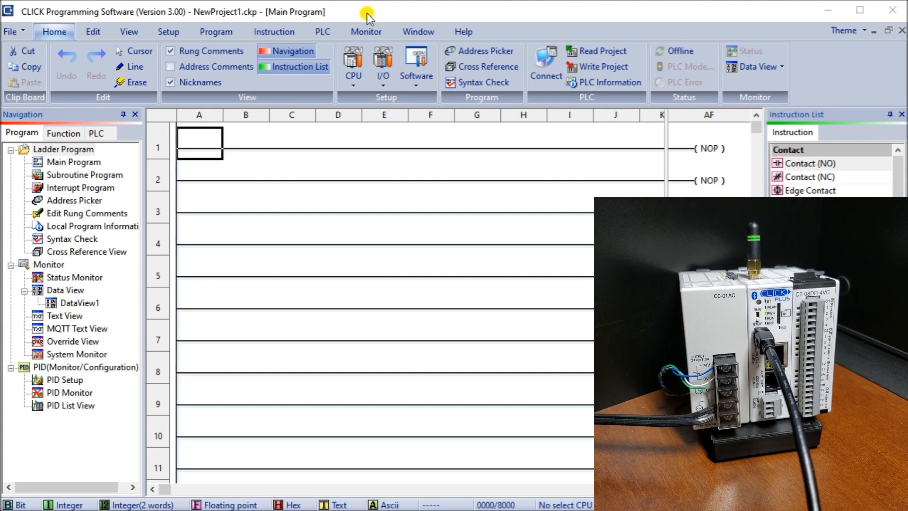
pyautogui.moveTo(249, 17)
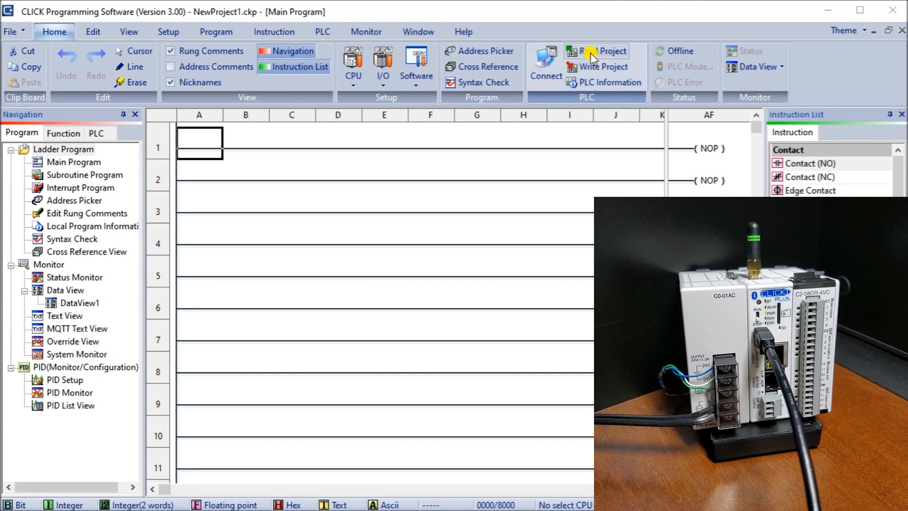
pyautogui.moveTo(545, 60)
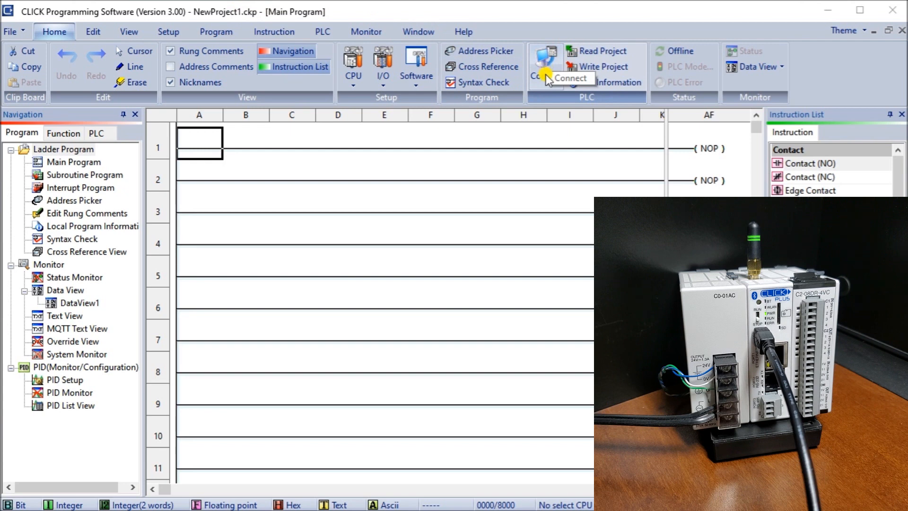
pyautogui.moveTo(322, 32)
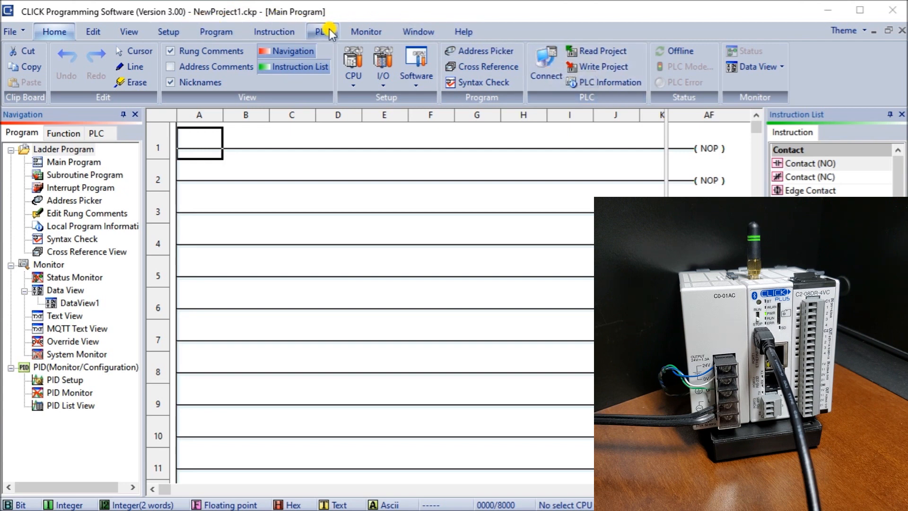
pyautogui.moveTo(546, 63)
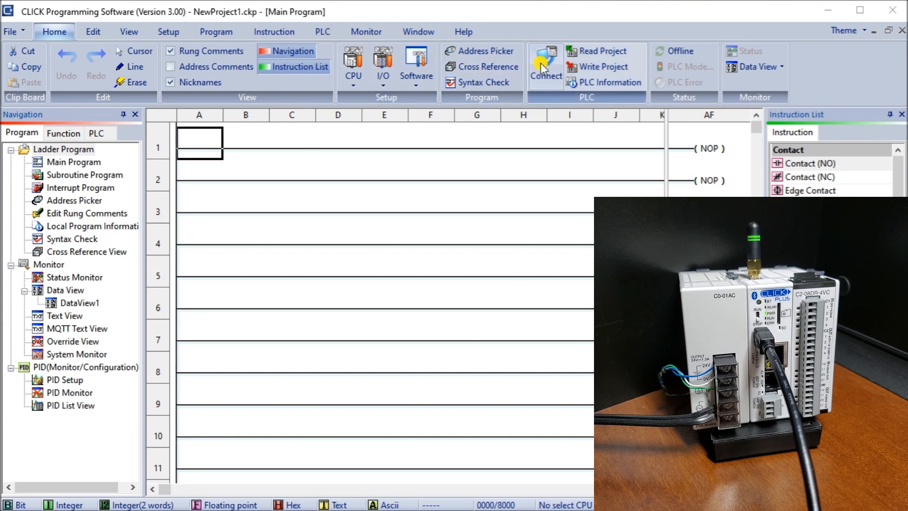
# Step: Bring up the Connect to CLICK PLC dialog and choose USB on COM4 as the port type
pyautogui.click(544, 64)
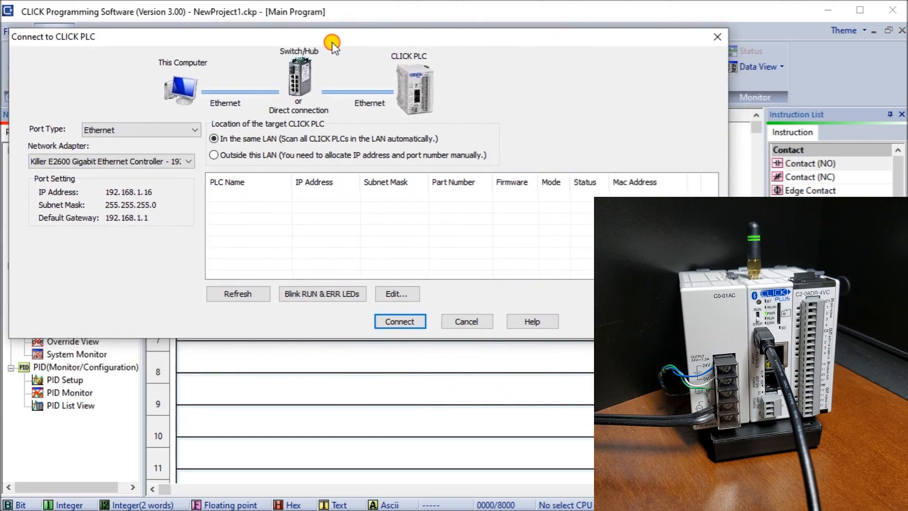
pyautogui.moveTo(126, 90)
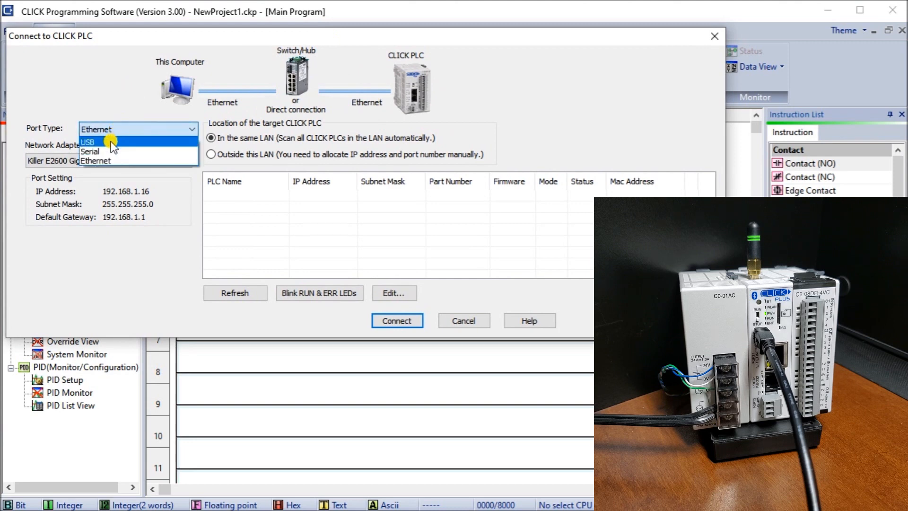
pyautogui.click(88, 142)
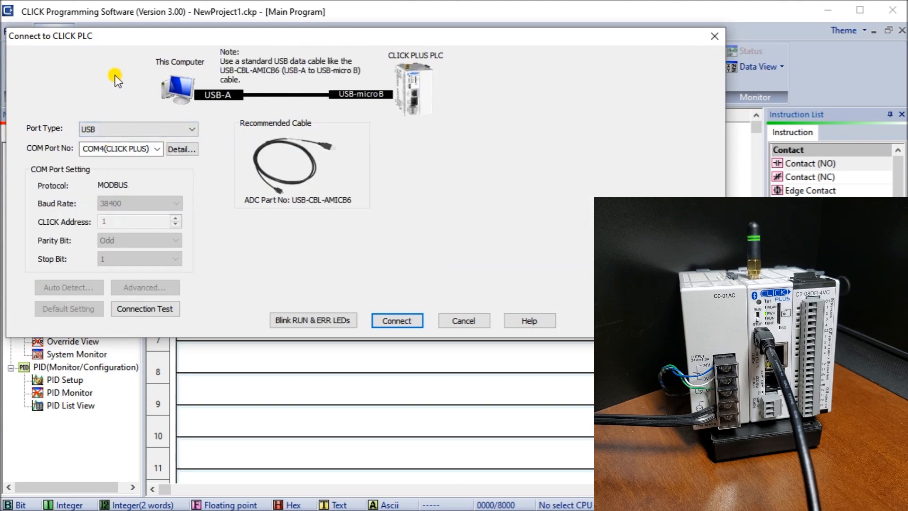
pyautogui.moveTo(61, 156)
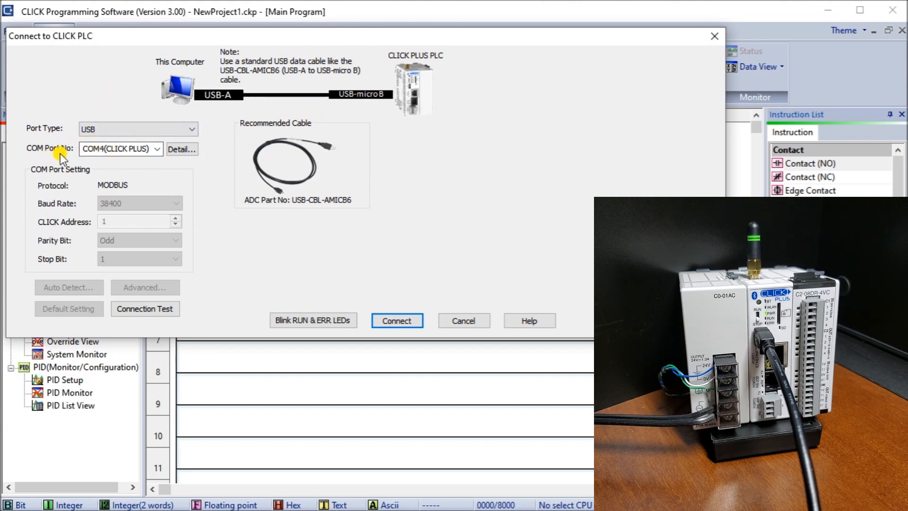
pyautogui.moveTo(111, 160)
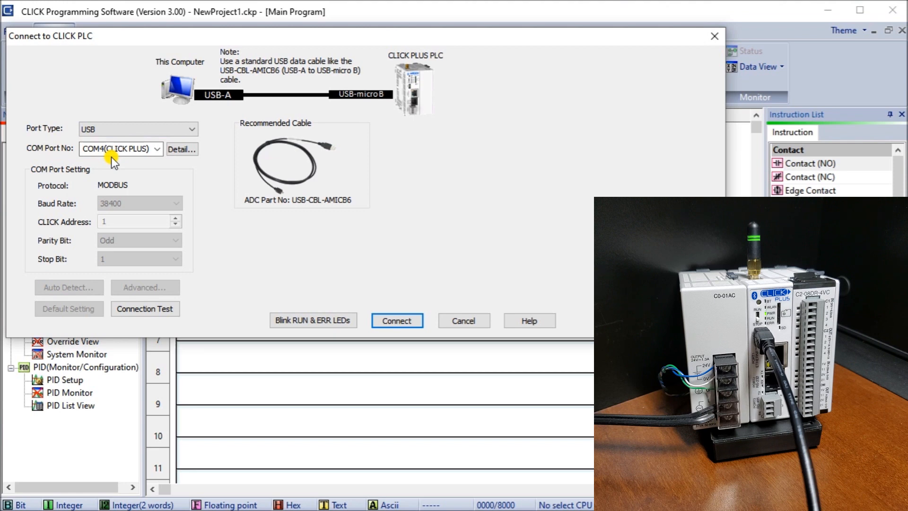
pyautogui.moveTo(396, 321)
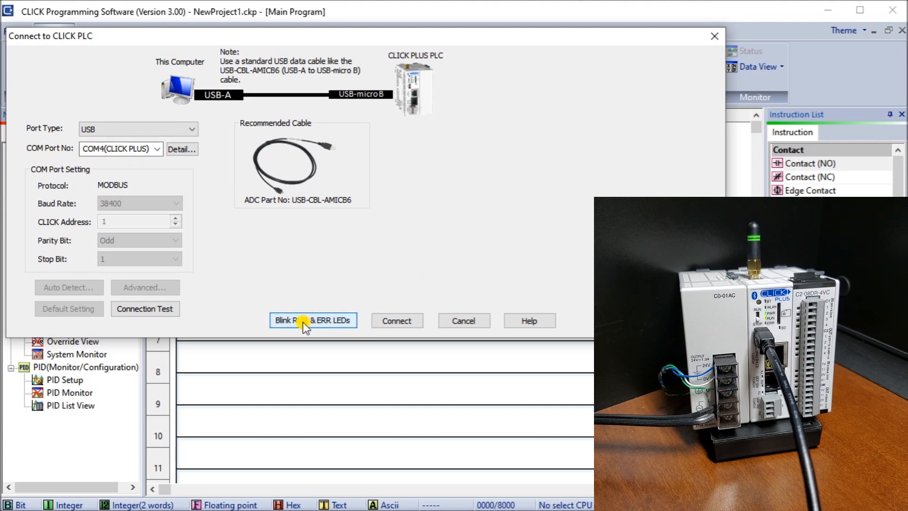
pyautogui.moveTo(352, 256)
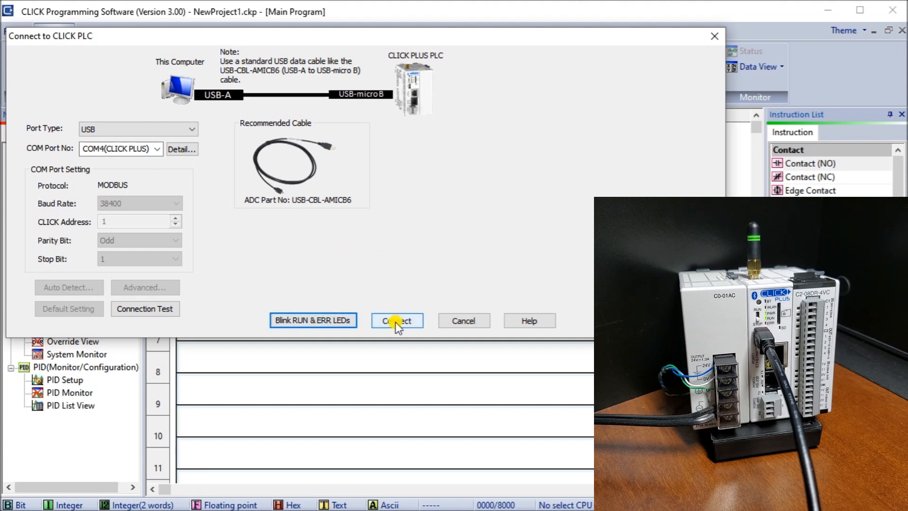
# Step: Connect over USB and log in with the admin password
pyautogui.click(396, 320)
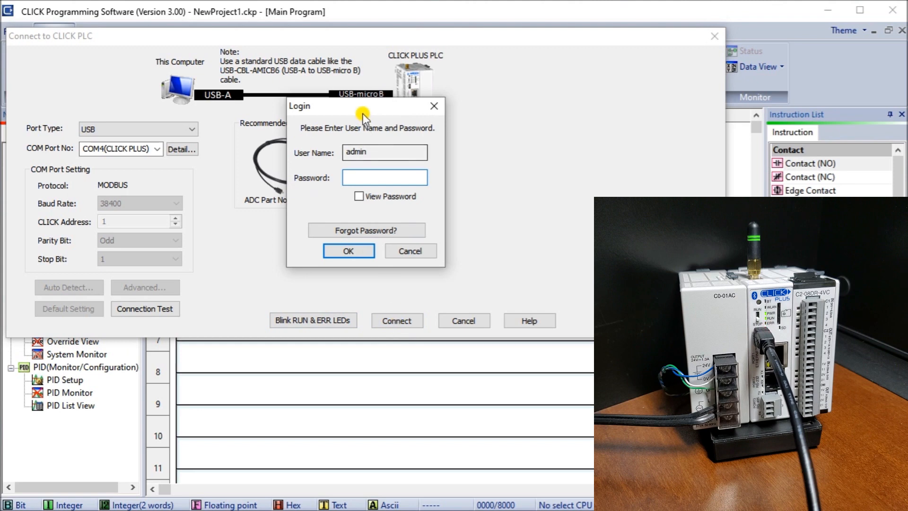
pyautogui.moveTo(365, 106); pyautogui.dragTo(297, 94)
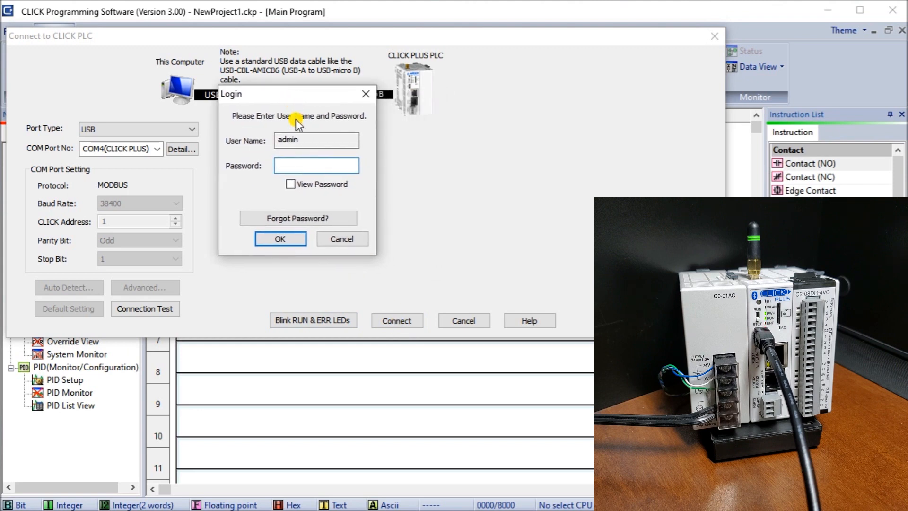
pyautogui.click(316, 164)
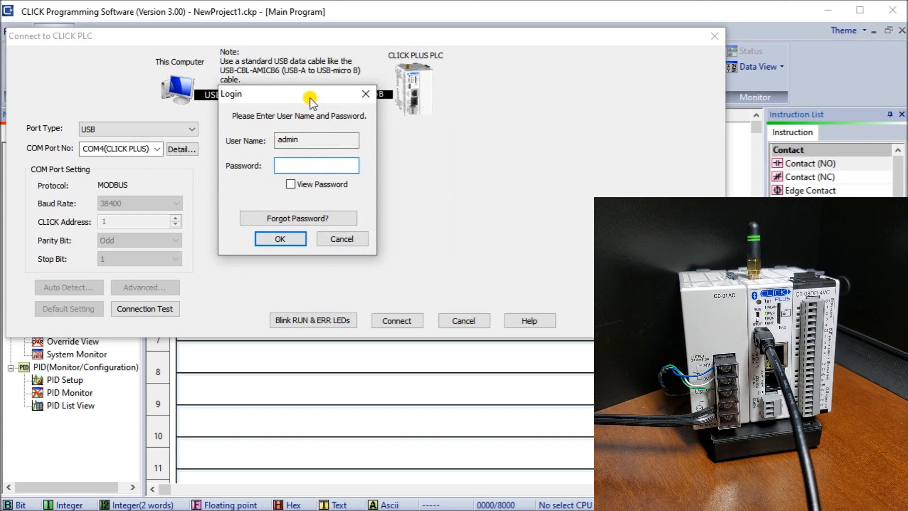
pyautogui.click(316, 165)
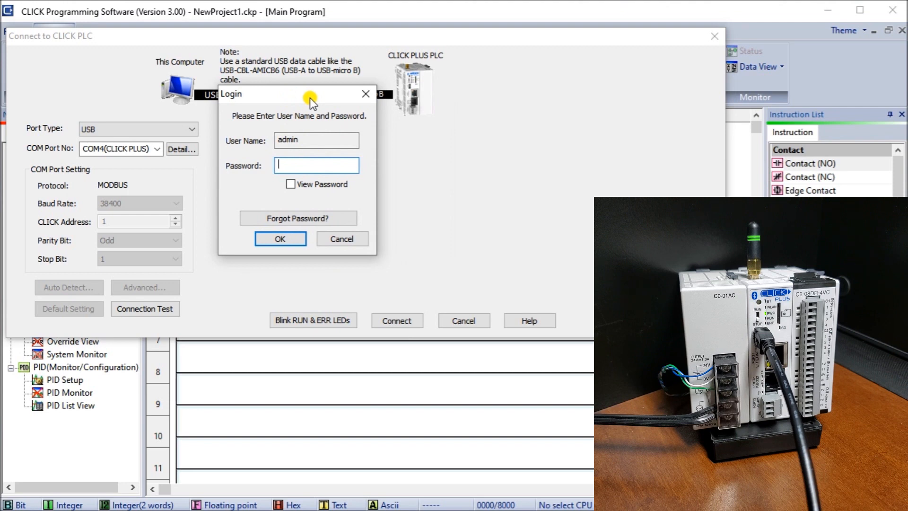
pyautogui.write('*****')
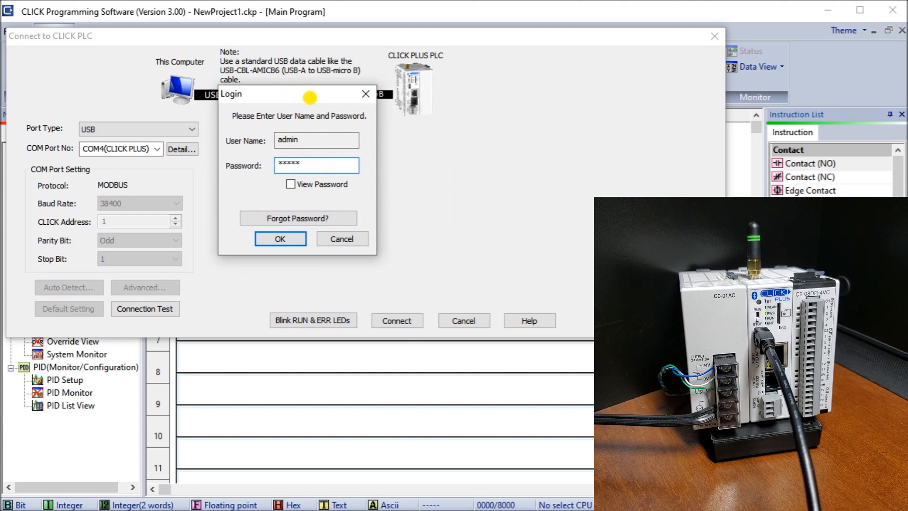
pyautogui.click(280, 238)
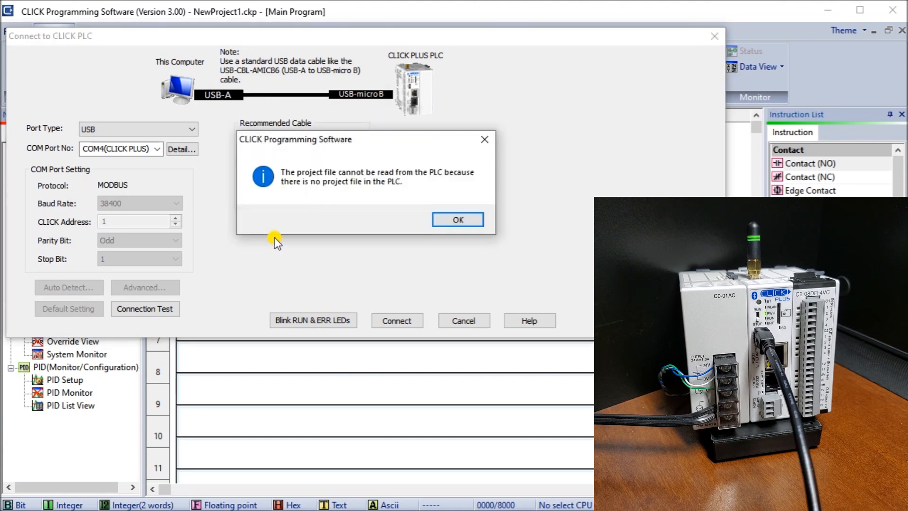
pyautogui.moveTo(374, 145)
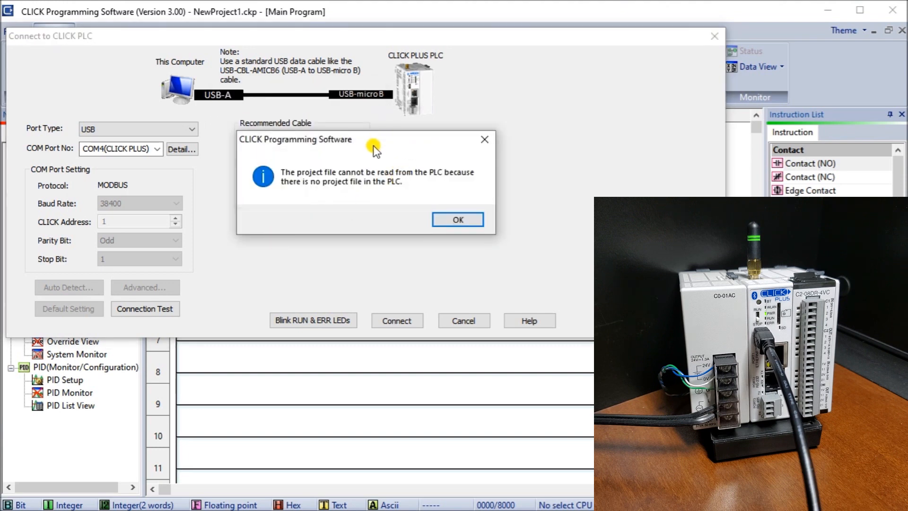
# Step: Acknowledge the no-project-file notice and the PTC-005 communication error
pyautogui.click(457, 218)
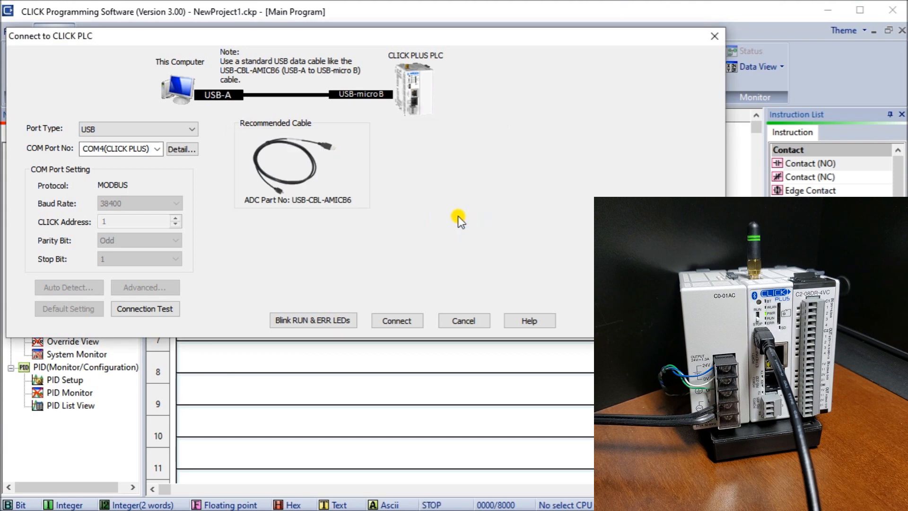
pyautogui.click(396, 321)
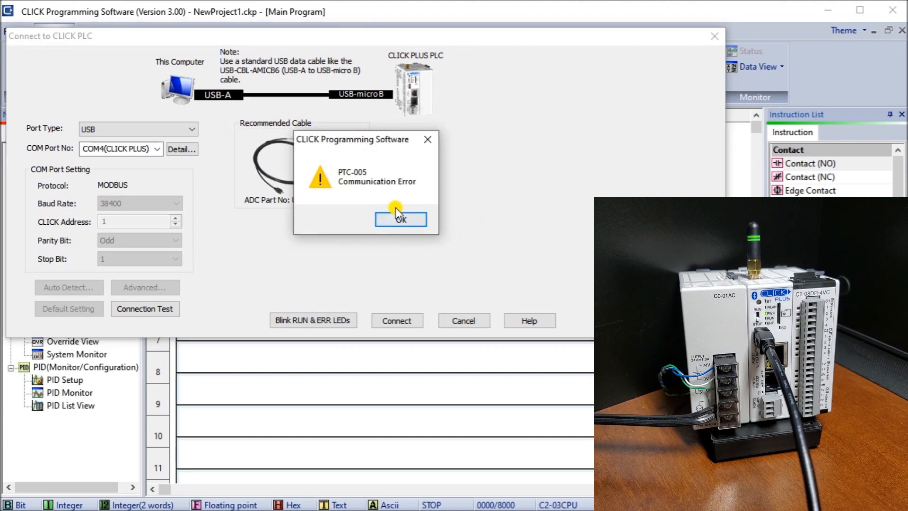
pyautogui.click(400, 218)
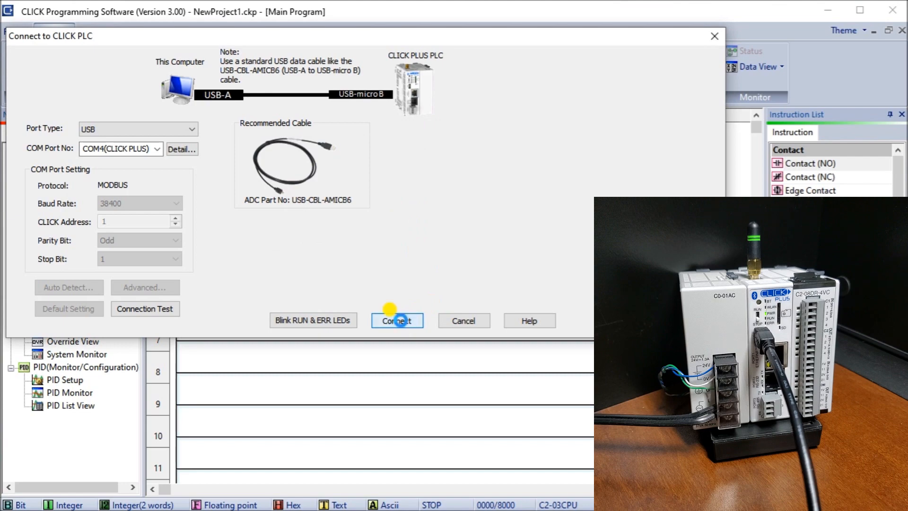
pyautogui.moveTo(455, 243)
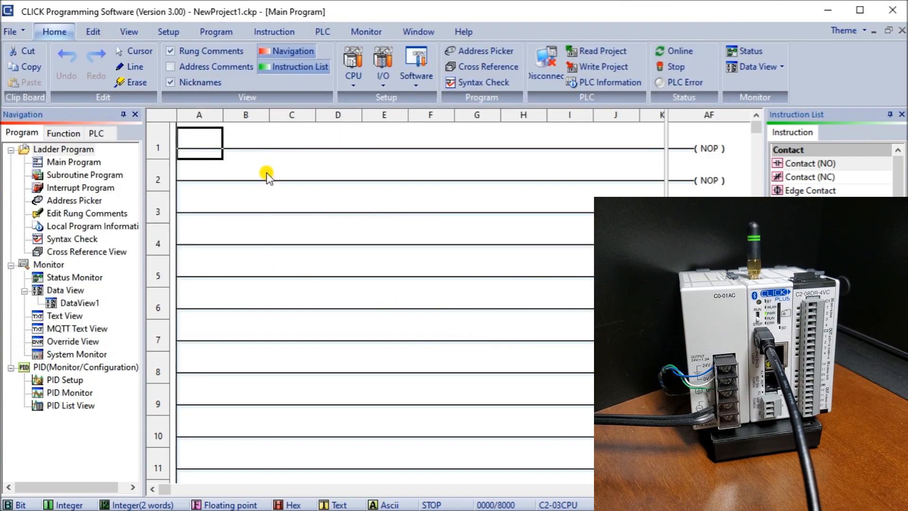
pyautogui.moveTo(546, 60)
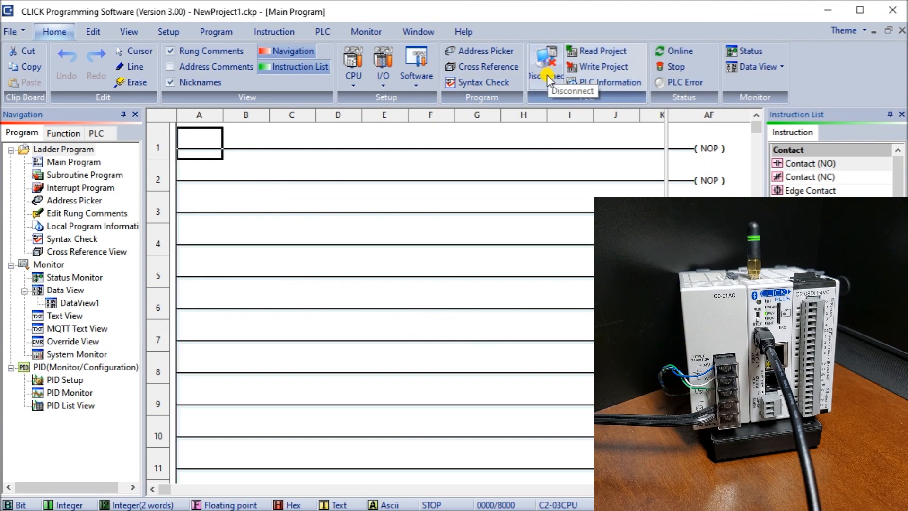
pyautogui.moveTo(548, 69)
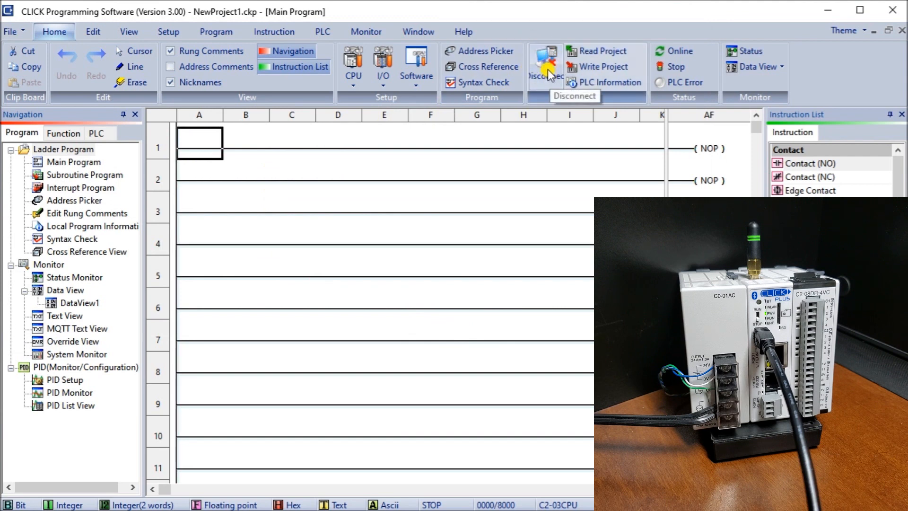
pyautogui.moveTo(249, 431)
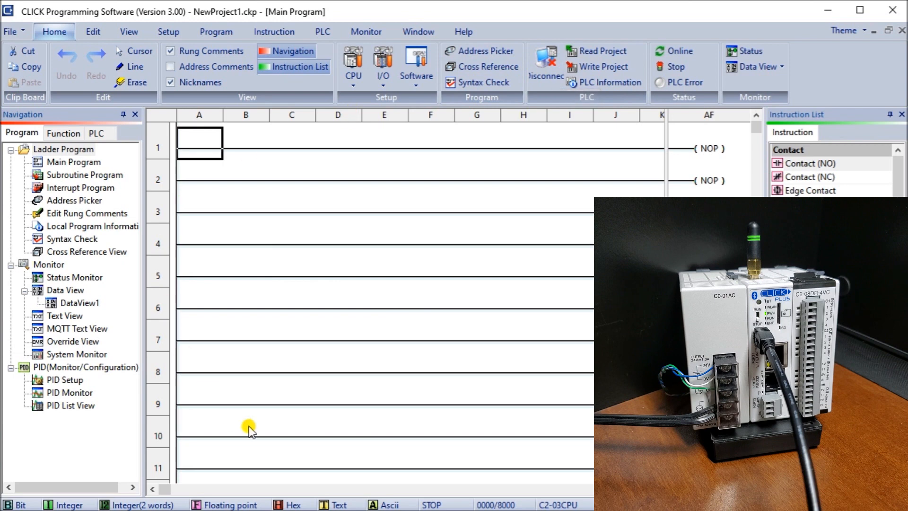
pyautogui.moveTo(445, 480)
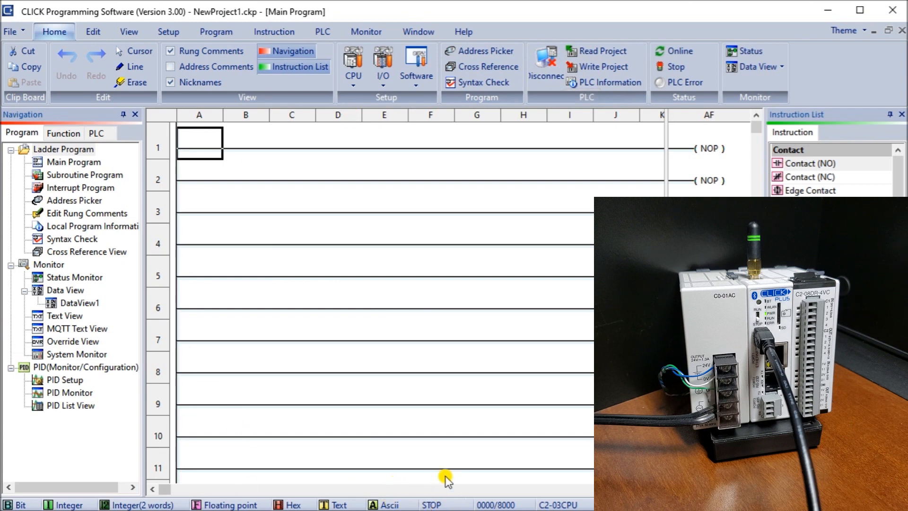
pyautogui.moveTo(235, 253)
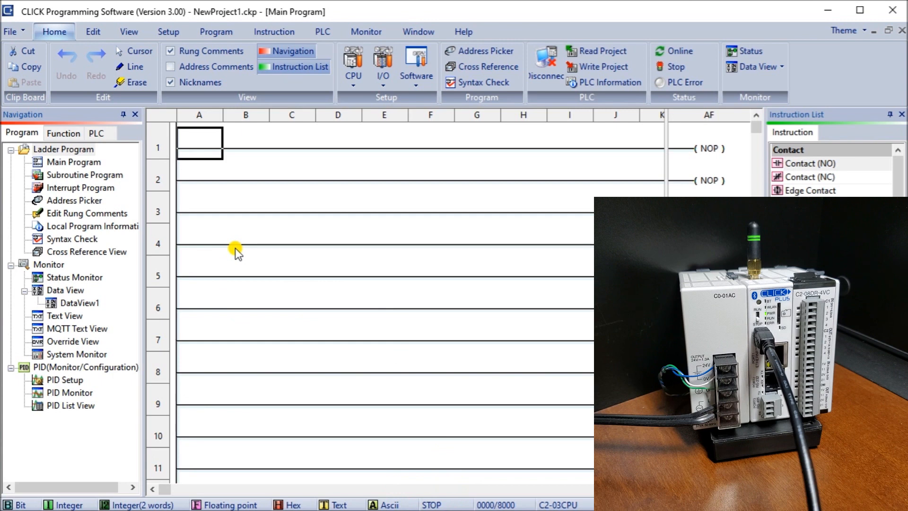
pyautogui.moveTo(387, 205)
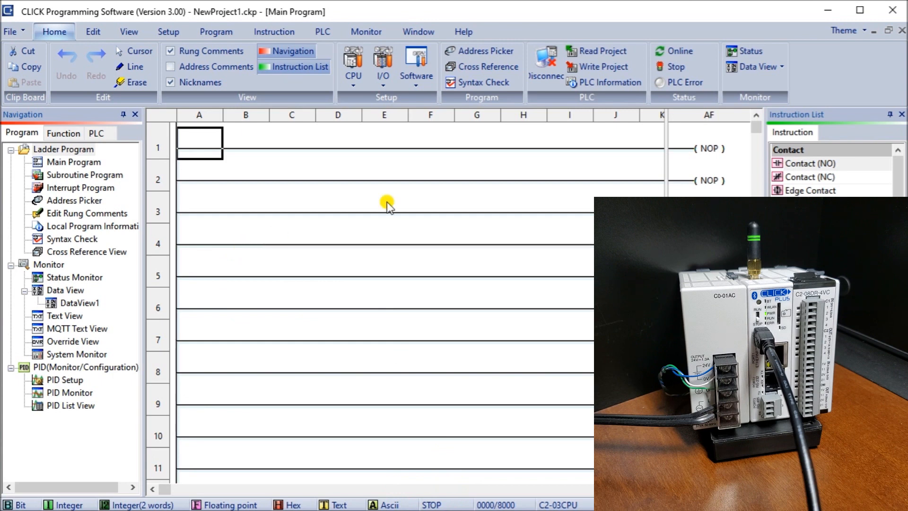
# Step: Disconnect from the PLC, confirming with Yes, leaving the project offline
pyautogui.click(542, 58)
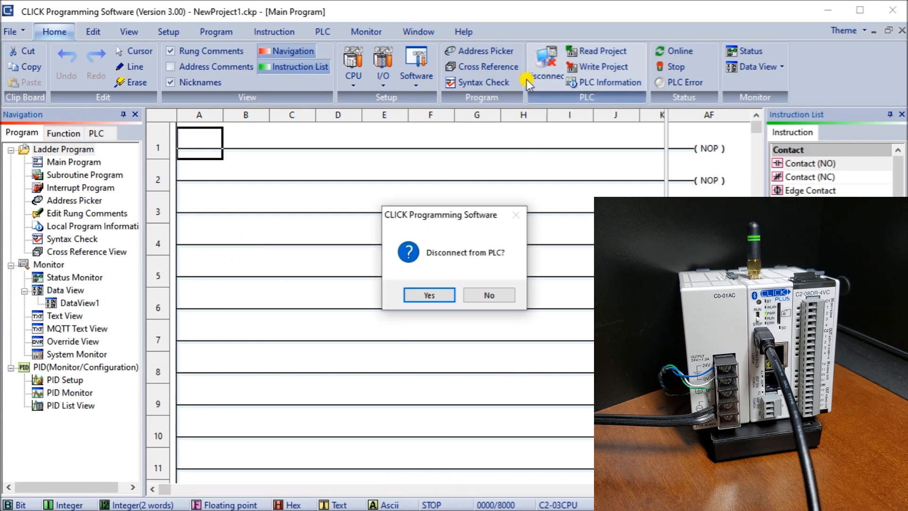
pyautogui.click(429, 295)
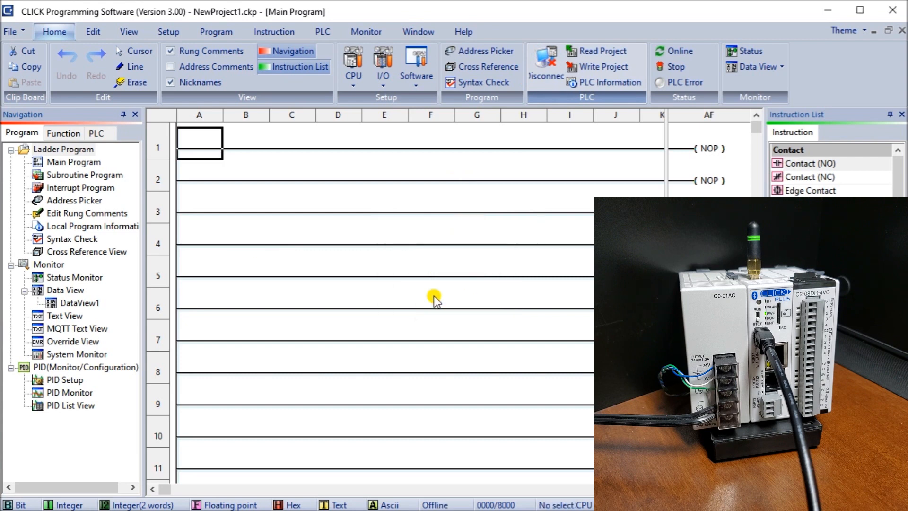
pyautogui.click(545, 61)
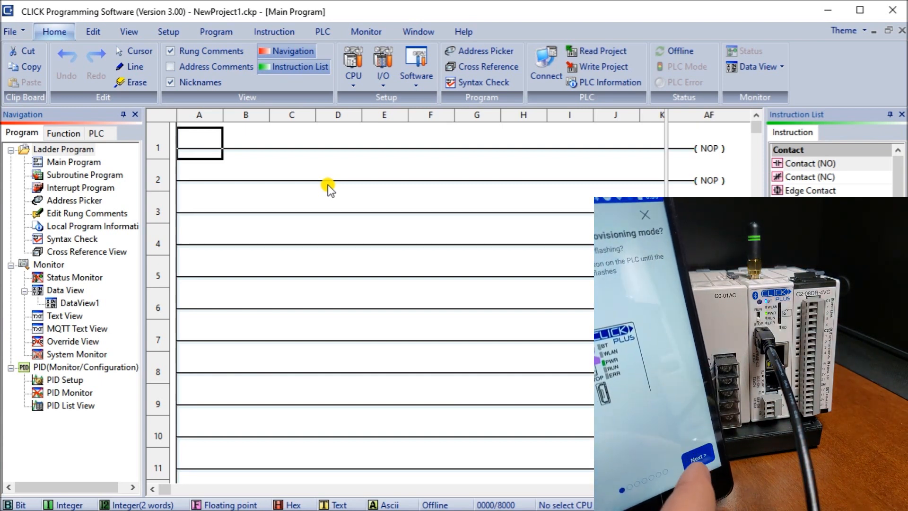
pyautogui.click(698, 458)
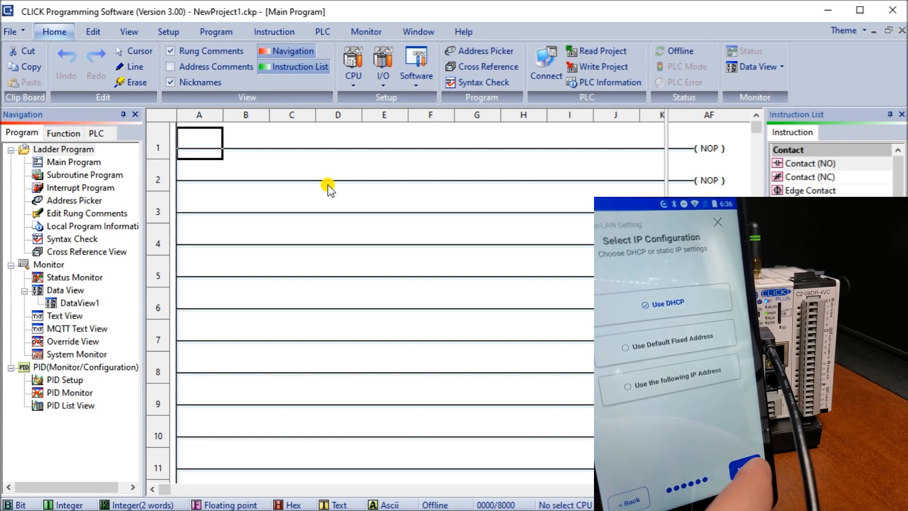
pyautogui.click(662, 302)
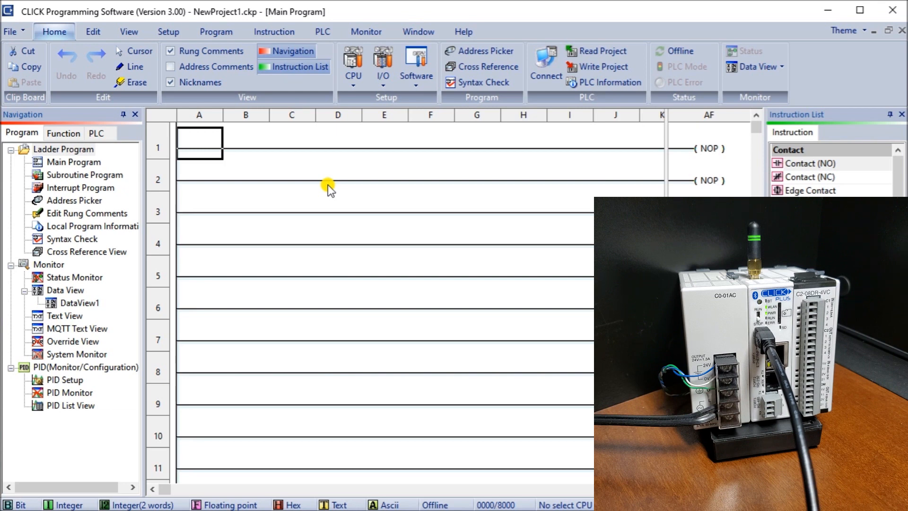
pyautogui.moveTo(545, 155)
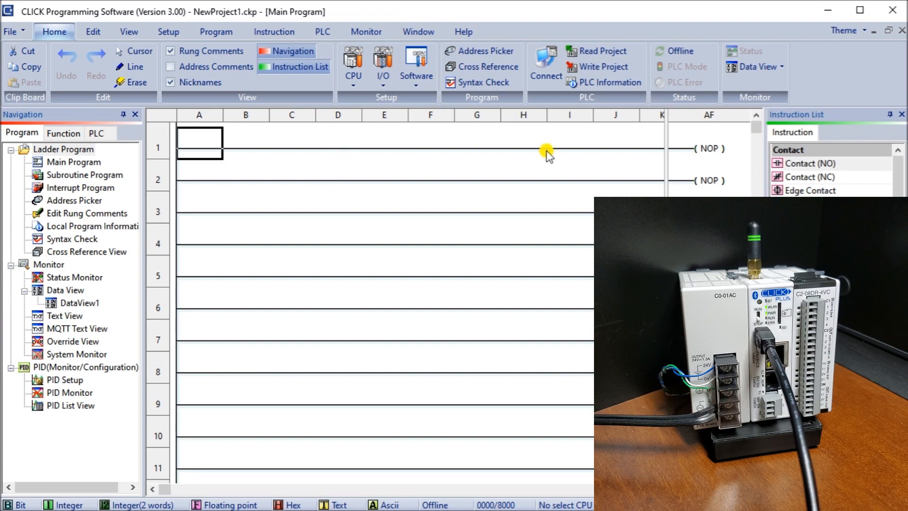
pyautogui.moveTo(545, 64)
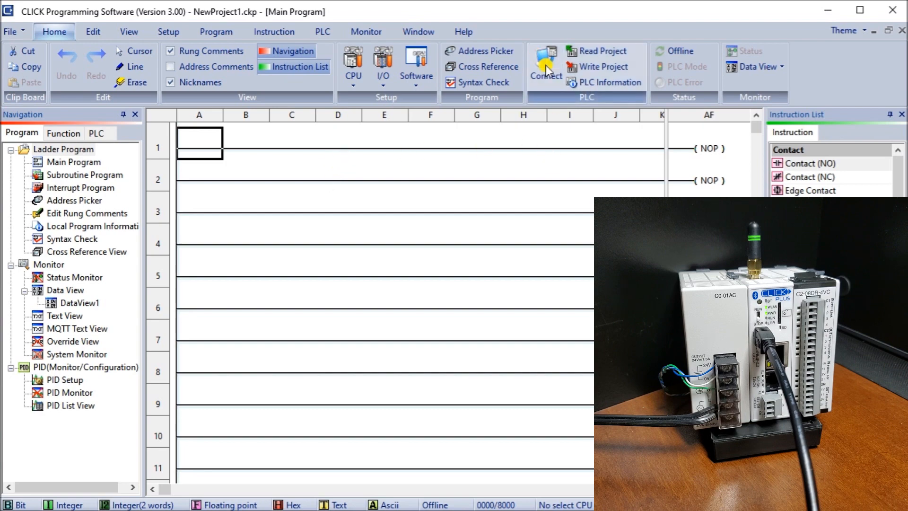
# Step: Bring up the connection dialog showing the CLICK PLUS found over Ethernet at 192.168.1.22
pyautogui.click(545, 64)
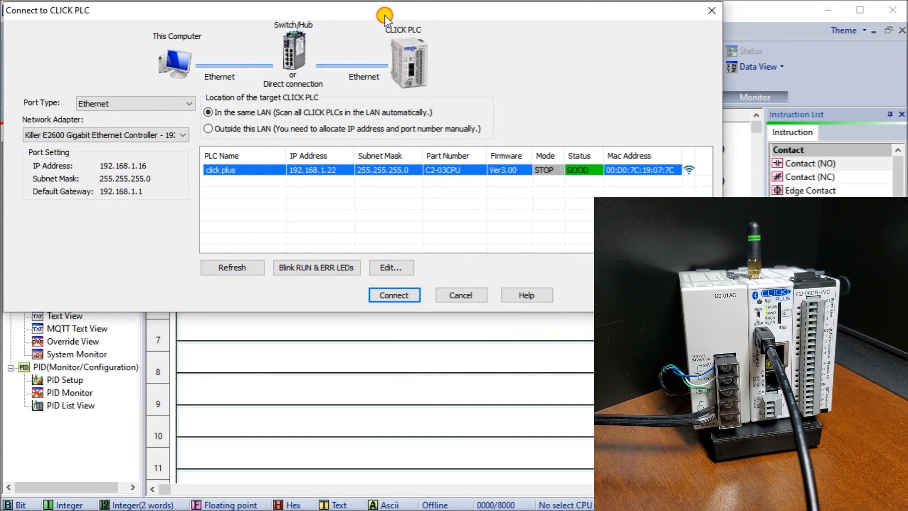
pyautogui.moveTo(292, 142)
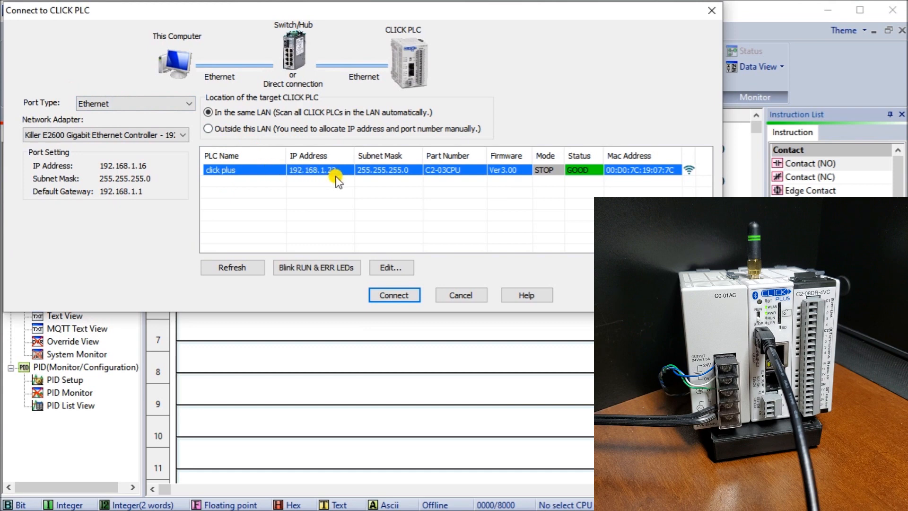
pyautogui.moveTo(337, 182)
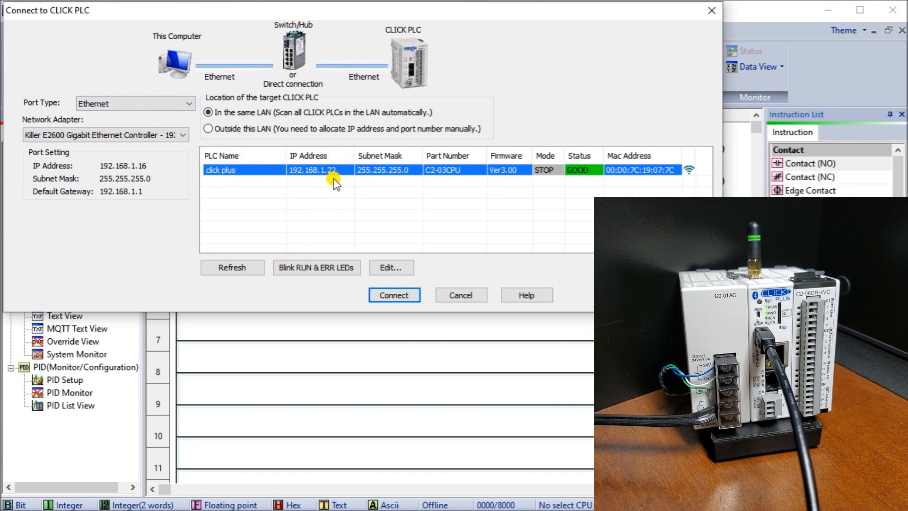
pyautogui.moveTo(412, 170)
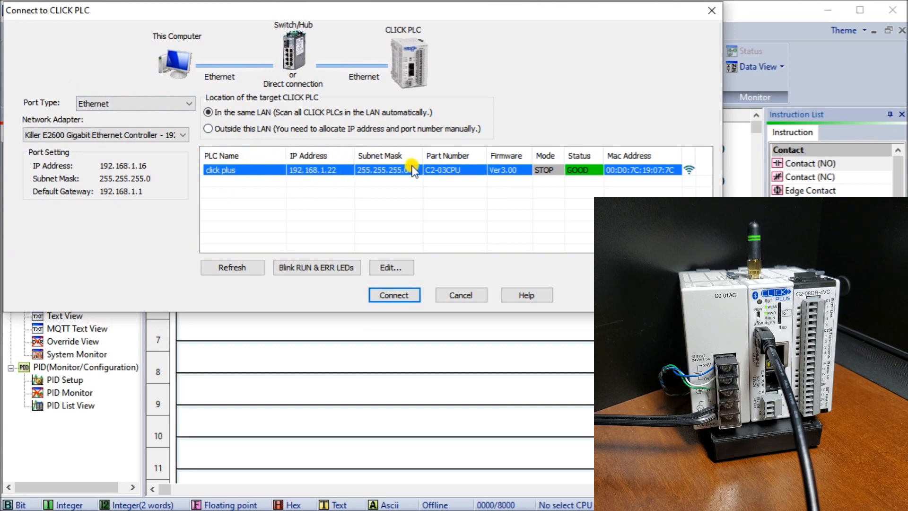
pyautogui.moveTo(579, 174)
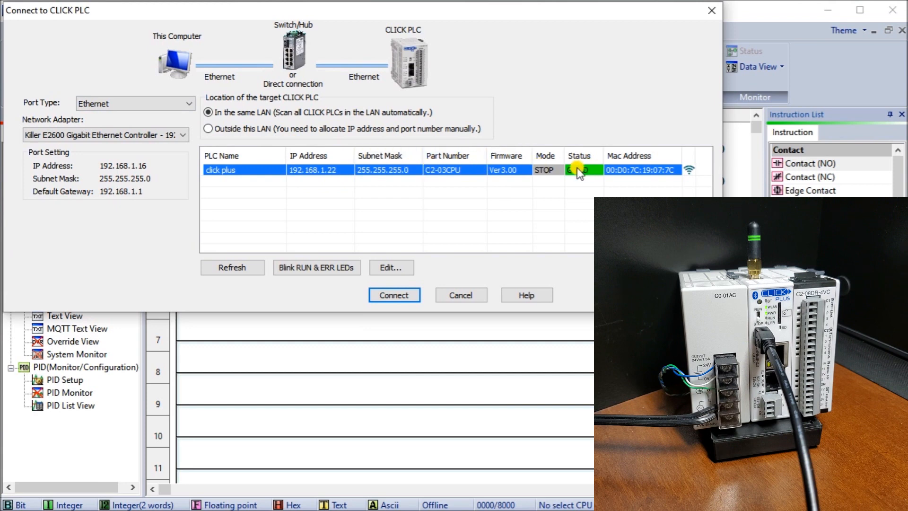
pyautogui.moveTo(692, 177)
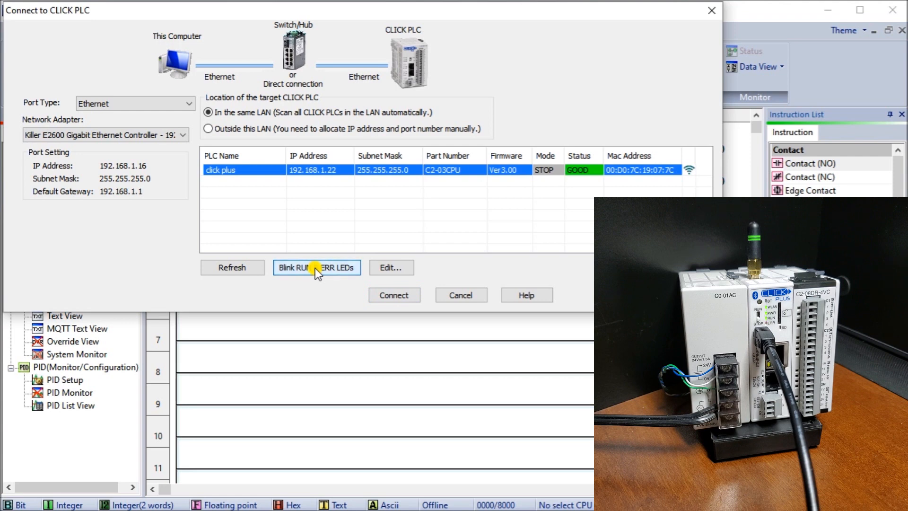
pyautogui.moveTo(393, 295)
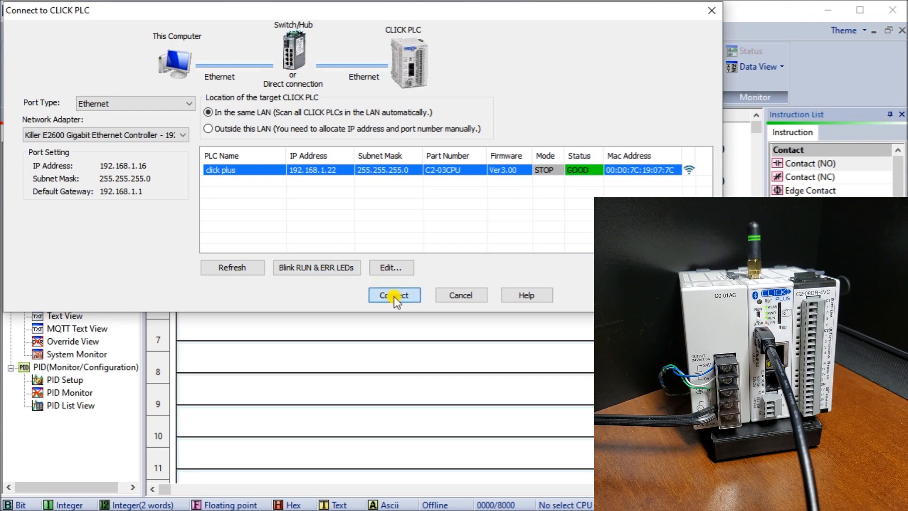
# Step: Connect to the detected CLICK PLUS over Wi-Fi, log in as admin and accept the no-project message
pyautogui.click(393, 295)
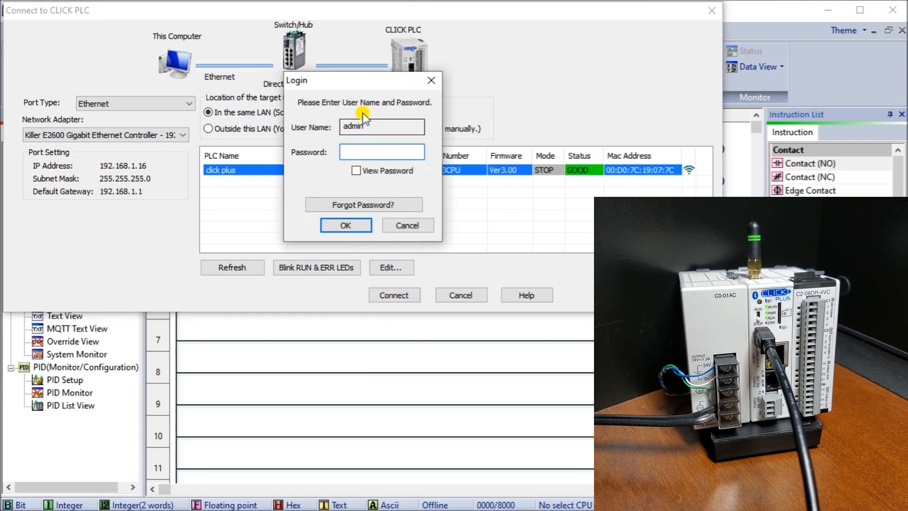
pyautogui.moveTo(365, 90)
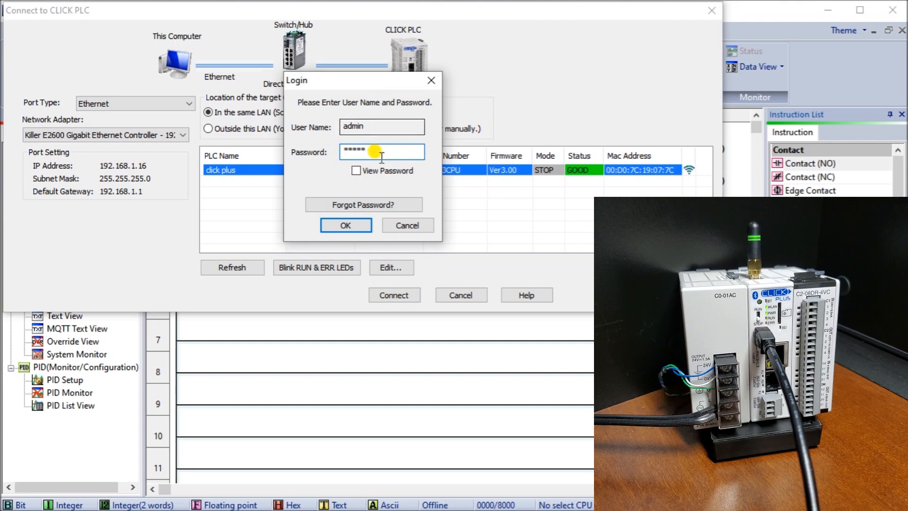
pyautogui.click(345, 226)
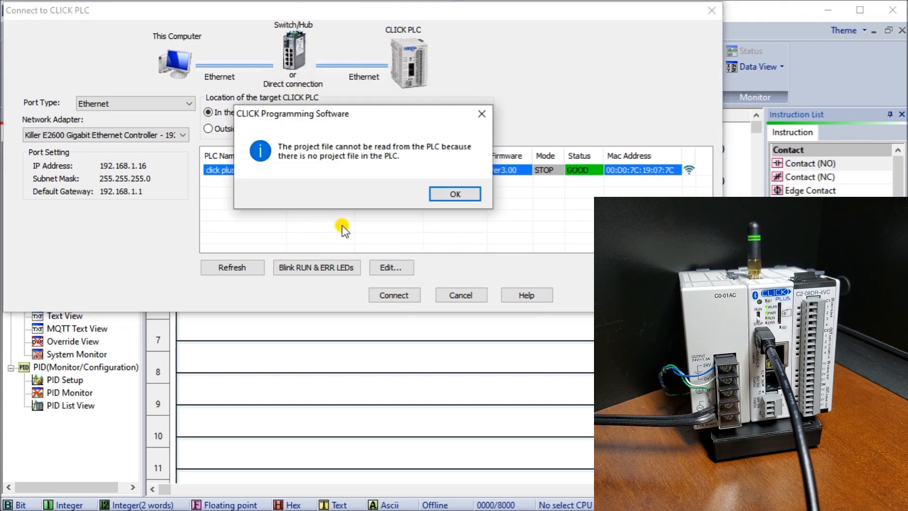
pyautogui.click(455, 193)
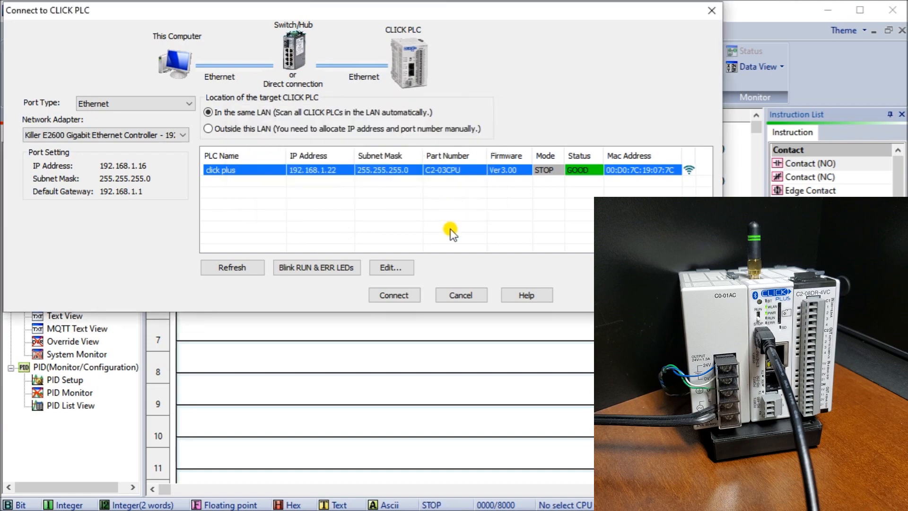
pyautogui.click(393, 295)
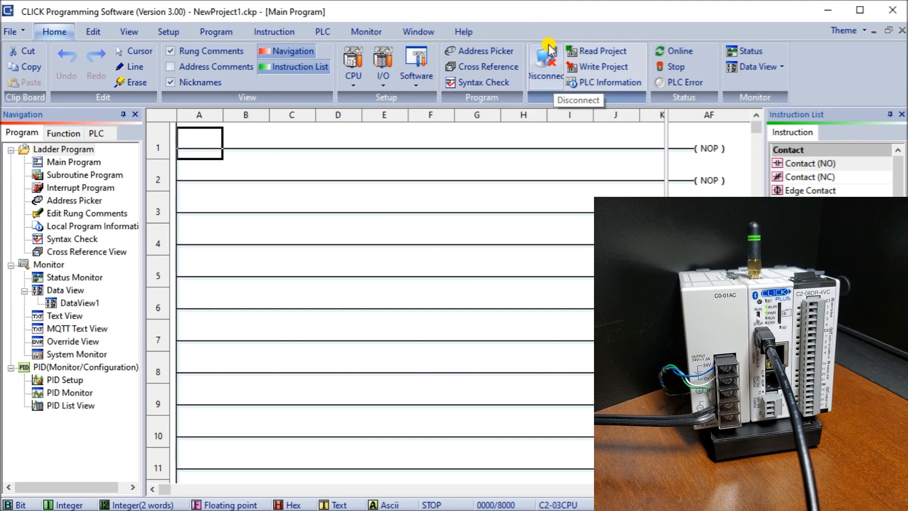
pyautogui.moveTo(543, 80)
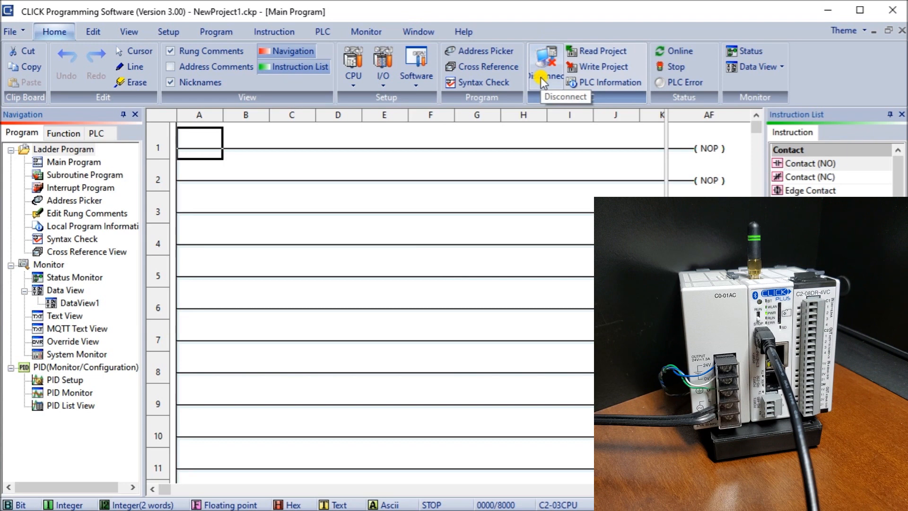
# Step: Disconnect the Wi-Fi session from the PLC, confirming with Yes
pyautogui.click(544, 63)
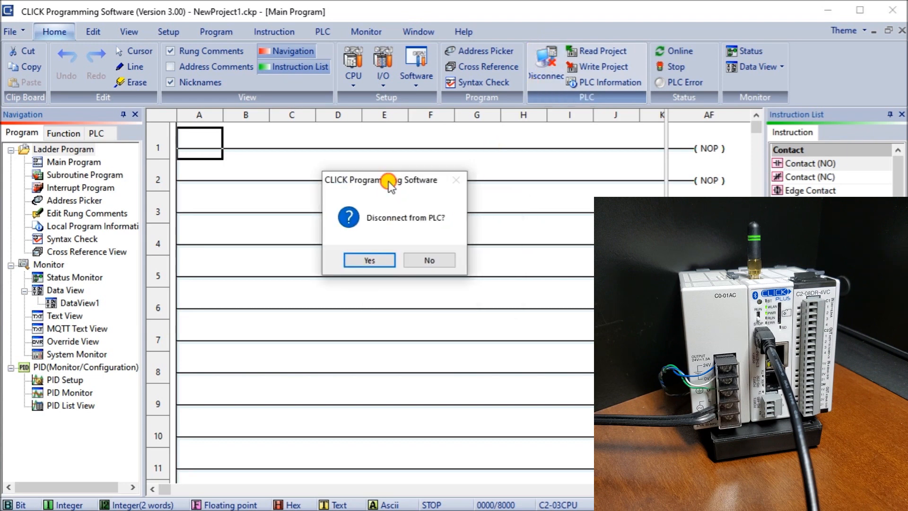
pyautogui.click(368, 259)
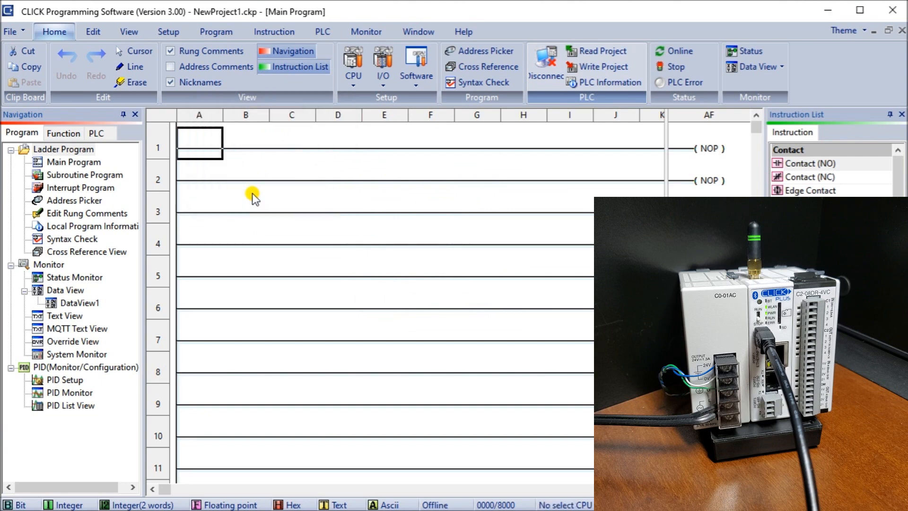
pyautogui.click(545, 64)
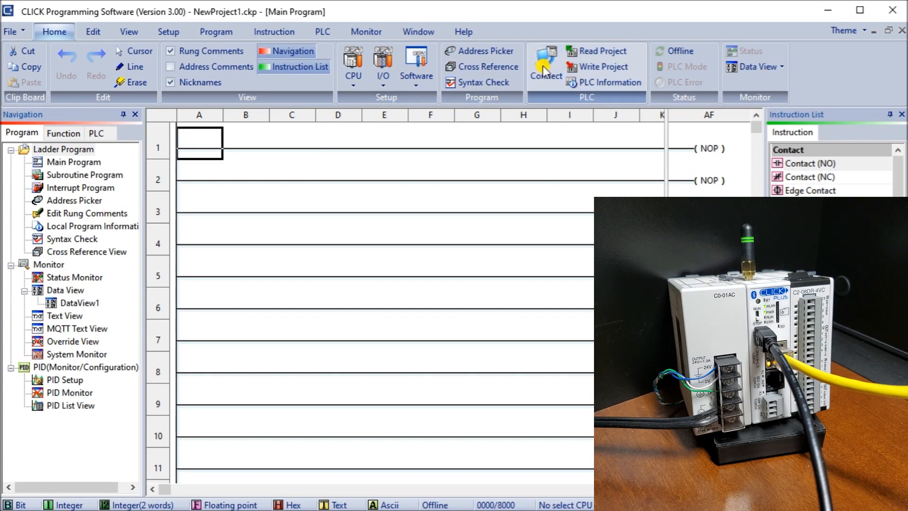
# Step: Bring up the Ethernet connection dialog listing CLICK PLUS PLCs at 192.168.1.20 and 192.168.1.22
pyautogui.click(545, 64)
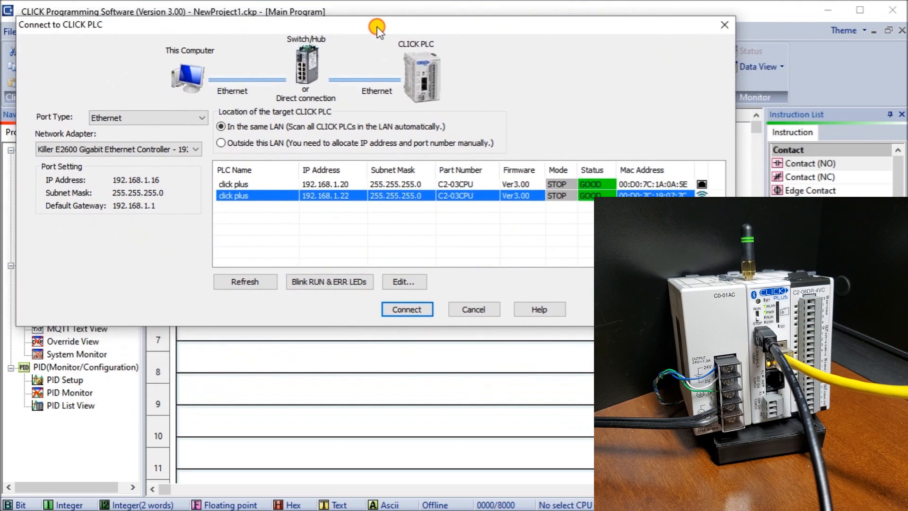
pyautogui.moveTo(282, 185)
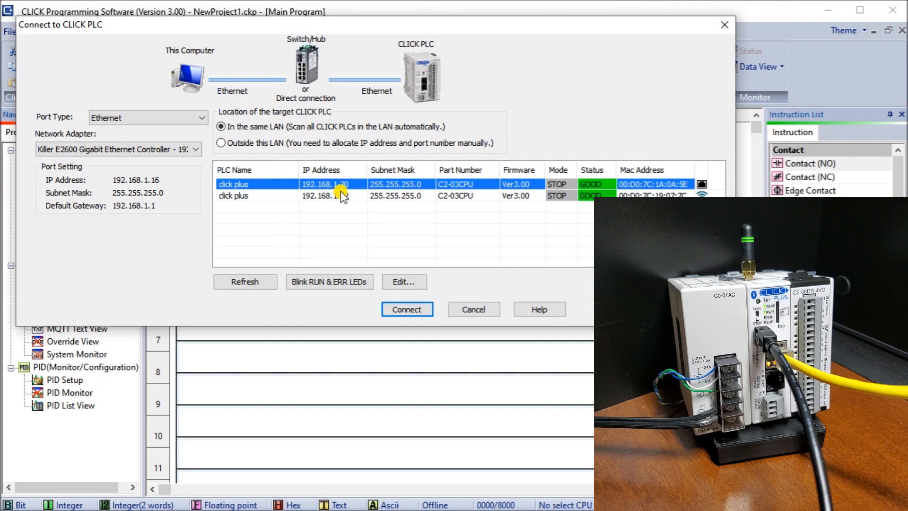
pyautogui.moveTo(700, 183)
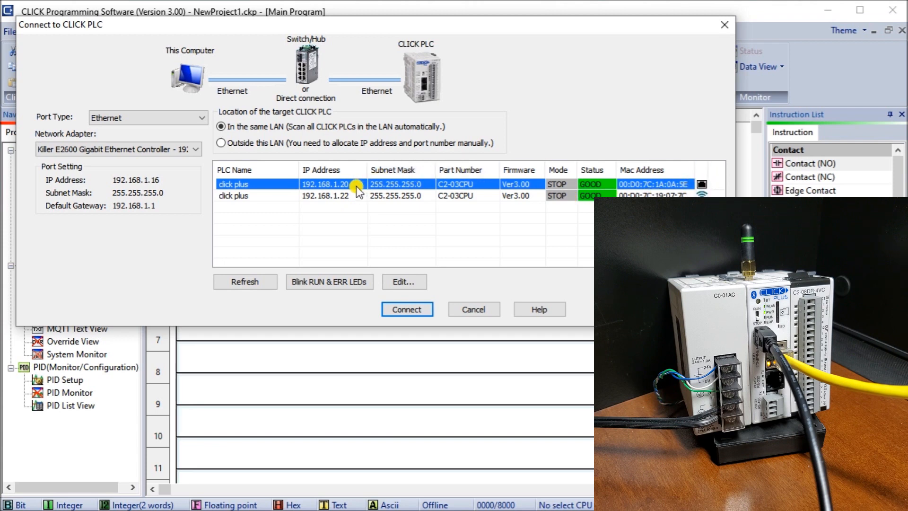
pyautogui.moveTo(353, 187)
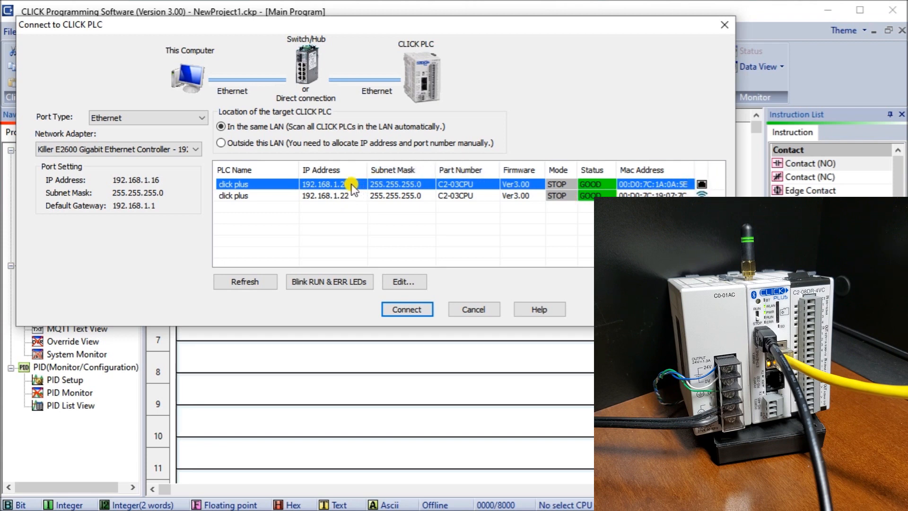
pyautogui.moveTo(335, 234)
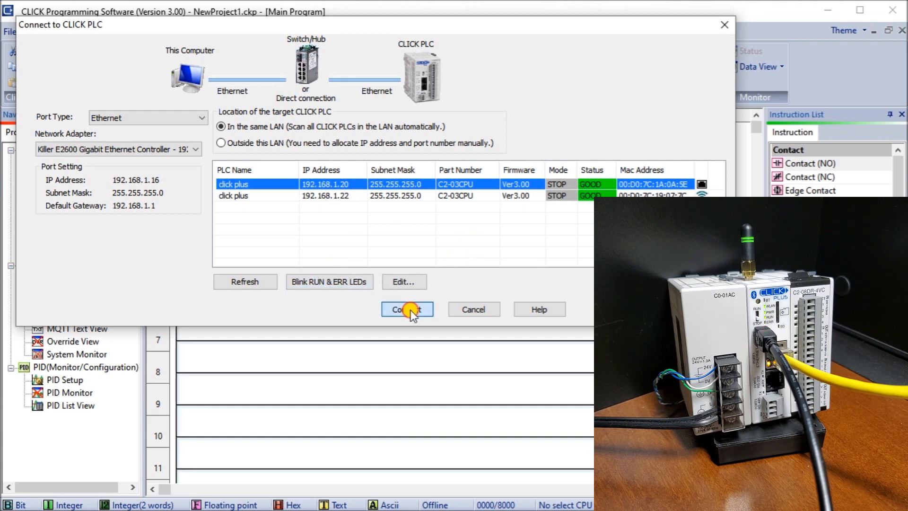
# Step: Connect to the wired CLICK PLUS at 192.168.1.20, log in as admin and accept the no-project message
pyautogui.click(406, 308)
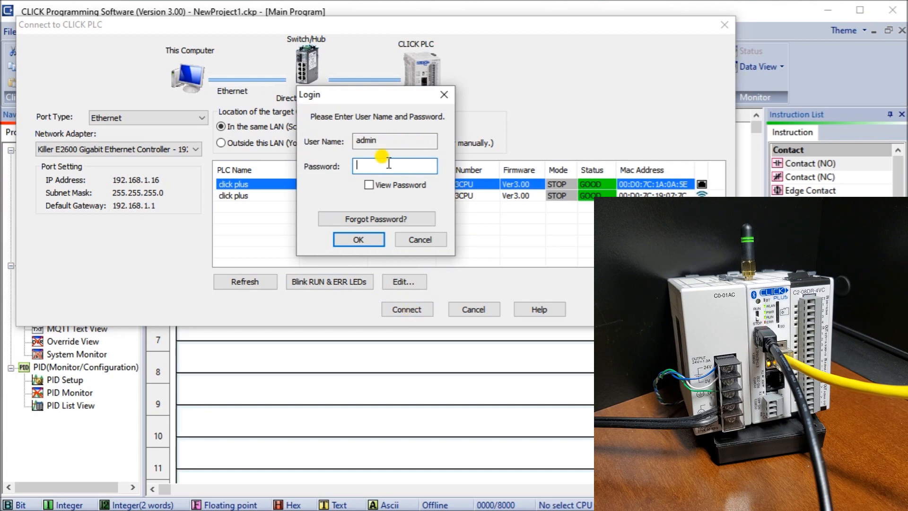
pyautogui.moveTo(381, 103)
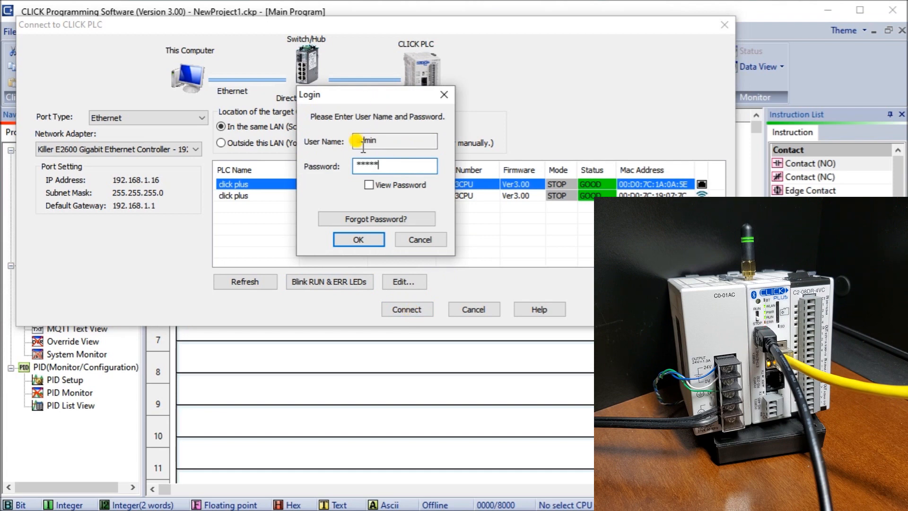
pyautogui.click(357, 239)
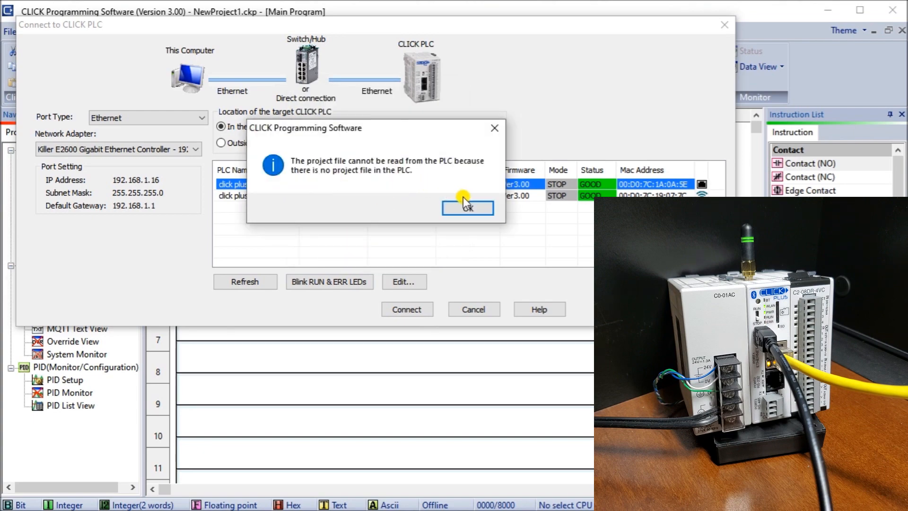
pyautogui.click(467, 207)
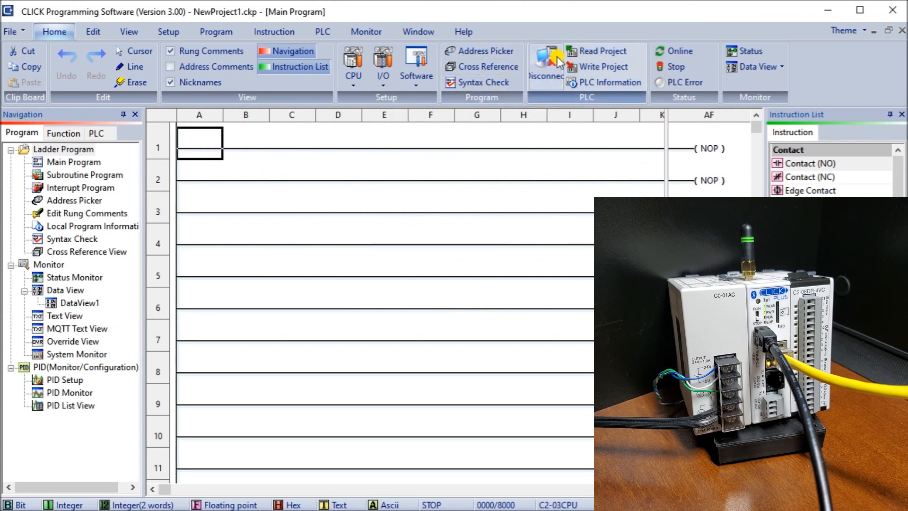
pyautogui.moveTo(435, 259)
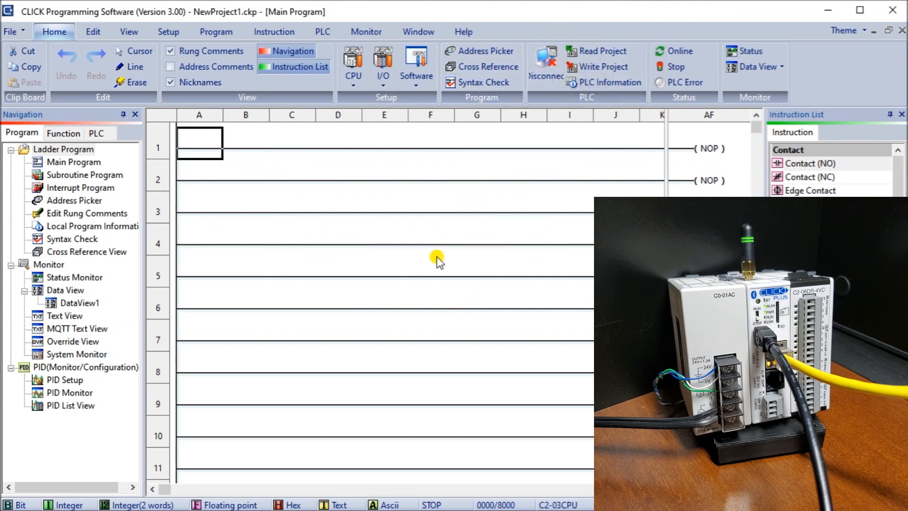
pyautogui.moveTo(314, 304)
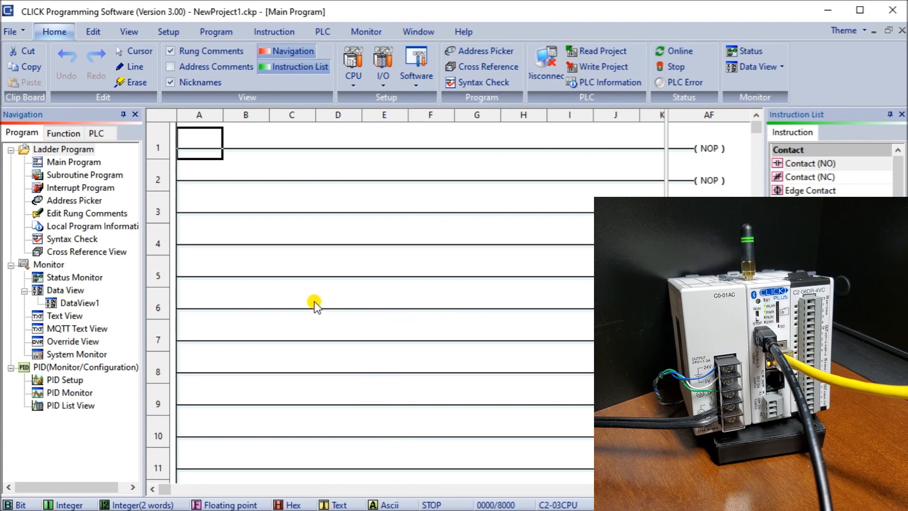
pyautogui.moveTo(224, 160)
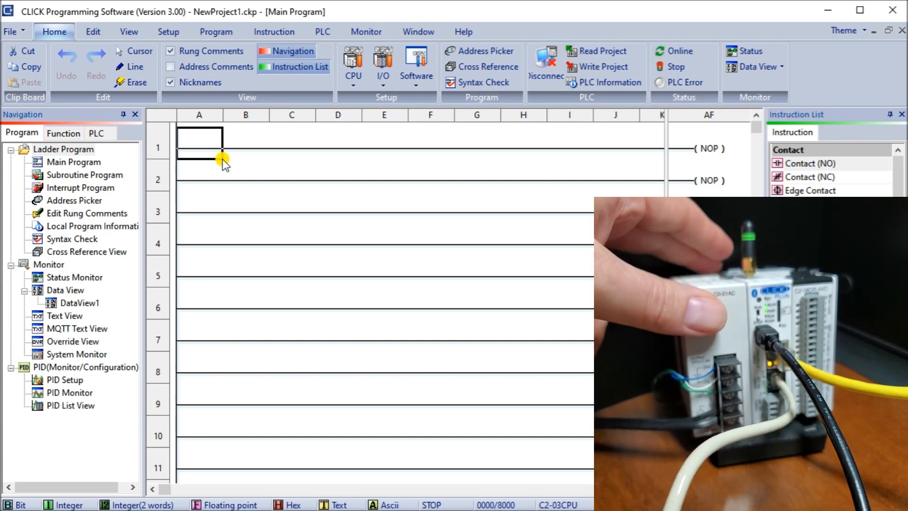
pyautogui.moveTo(545, 60)
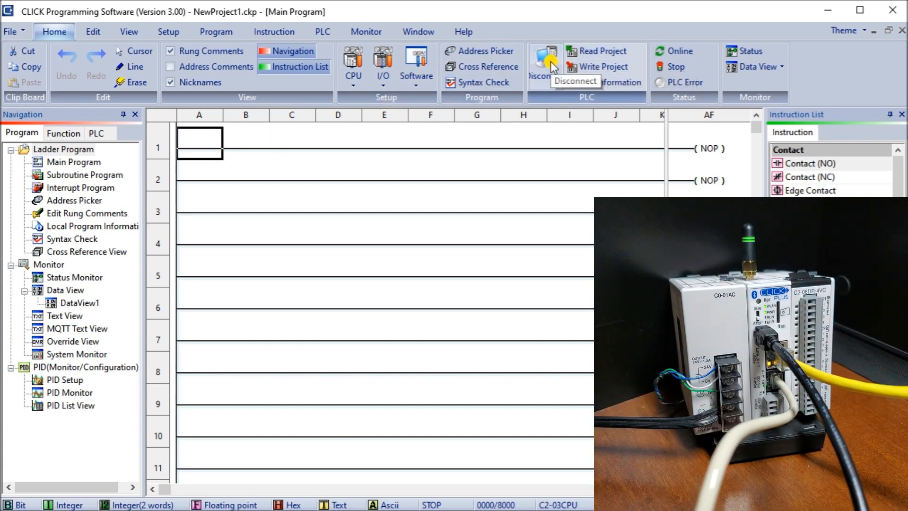
# Step: Disconnect from the 192.168.1.20 PLC and bring the connection dialog back up
pyautogui.click(545, 60)
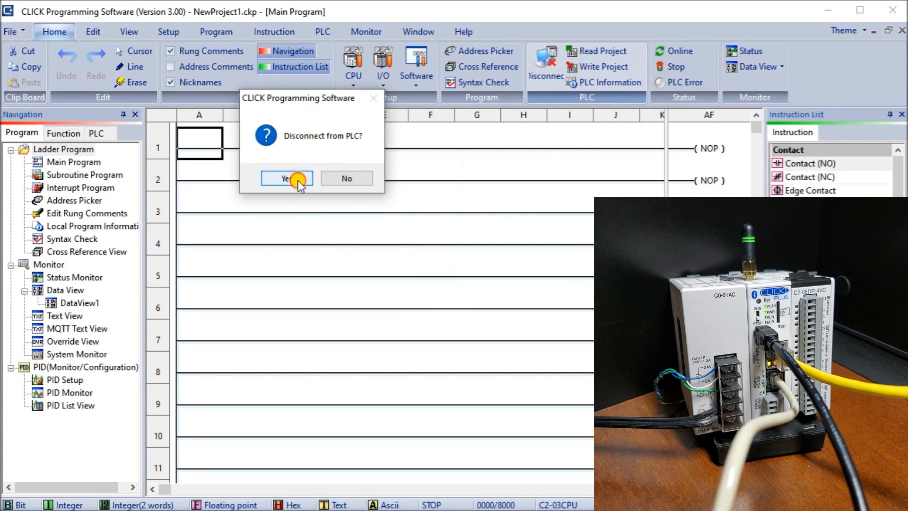
pyautogui.click(286, 178)
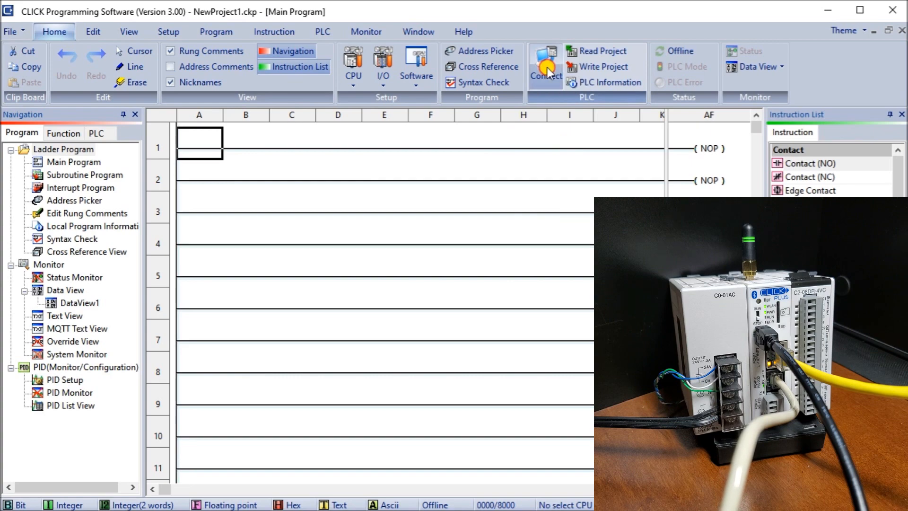
pyautogui.click(545, 65)
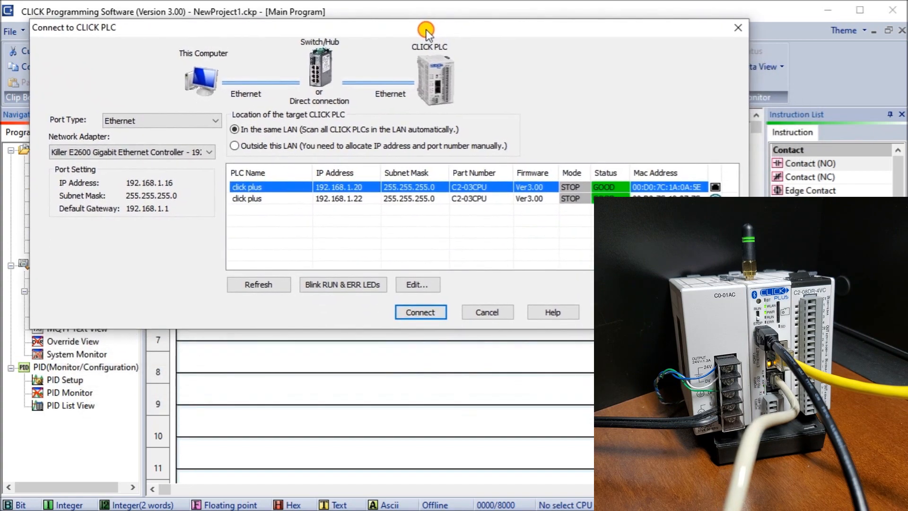
# Step: Switch to USB serial on COM6, blink the RUN and ERR LEDs, and begin connecting
pyautogui.click(212, 120)
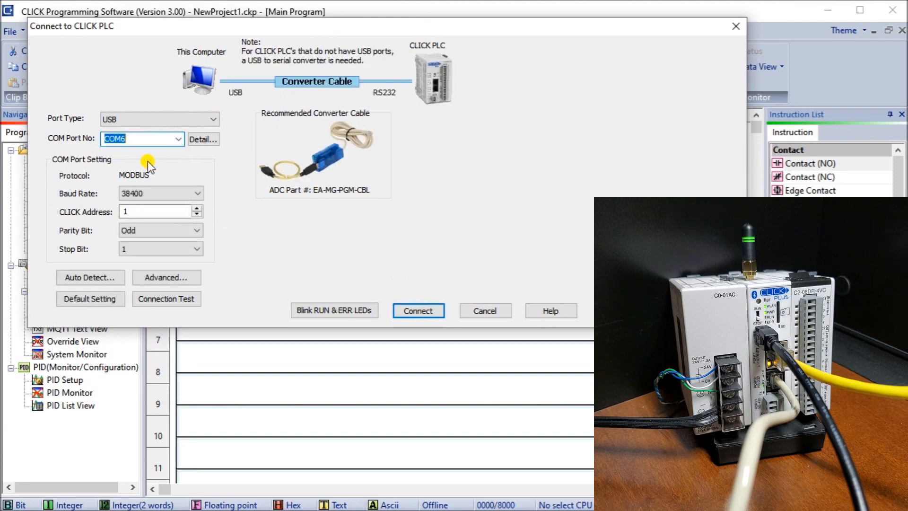
pyautogui.moveTo(313, 203)
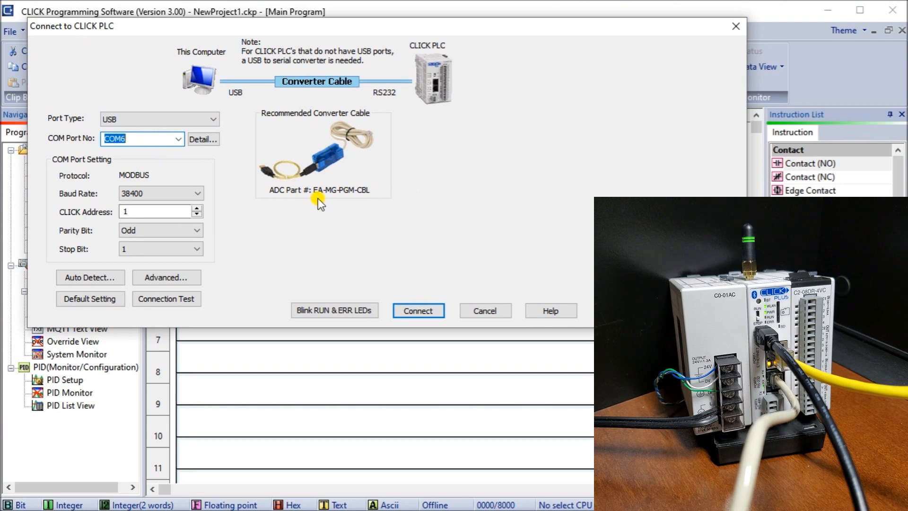
pyautogui.moveTo(352, 142)
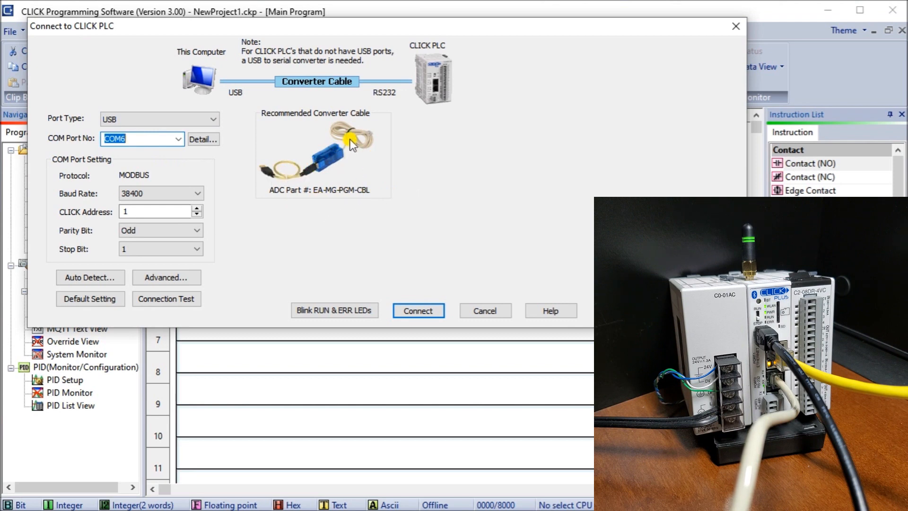
pyautogui.moveTo(387, 273)
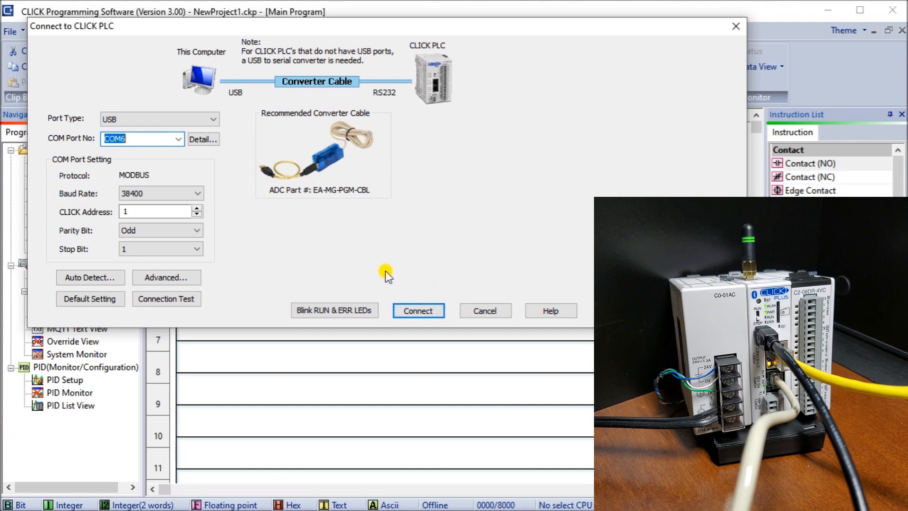
pyautogui.moveTo(352, 303)
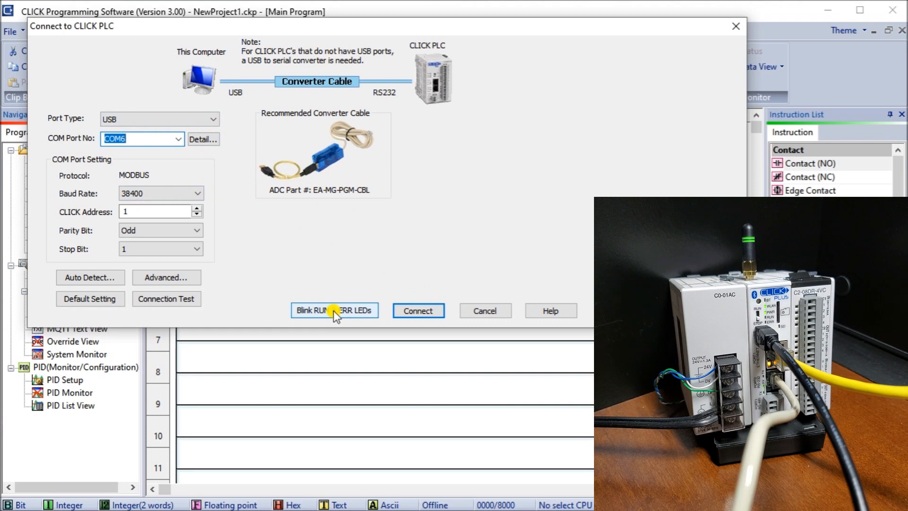
pyautogui.click(334, 310)
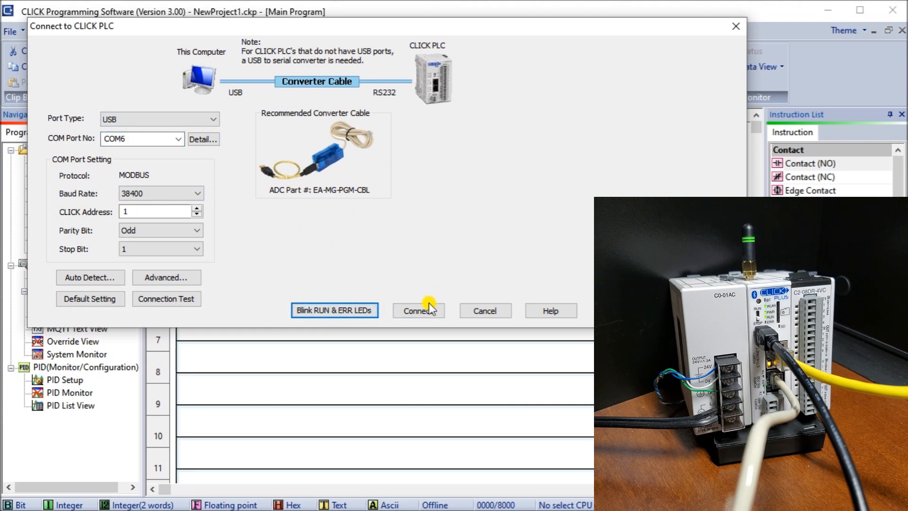
pyautogui.click(418, 310)
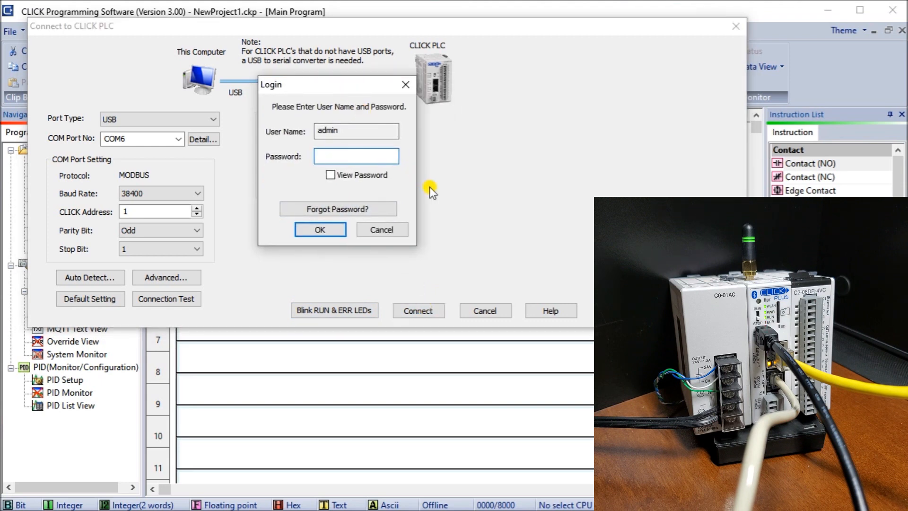
# Step: Enter the password, log in, and acknowledge the no-project message to go online with the C2-03CPU
pyautogui.write('**')
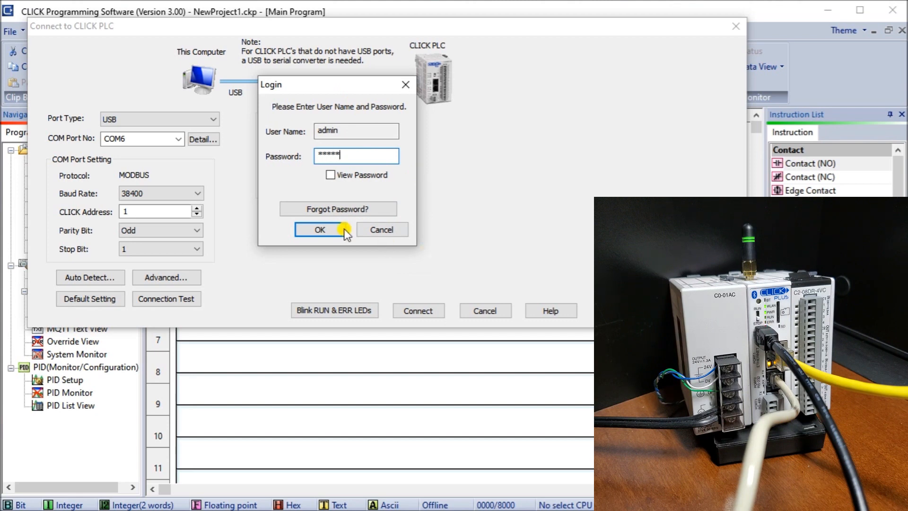
pyautogui.click(319, 229)
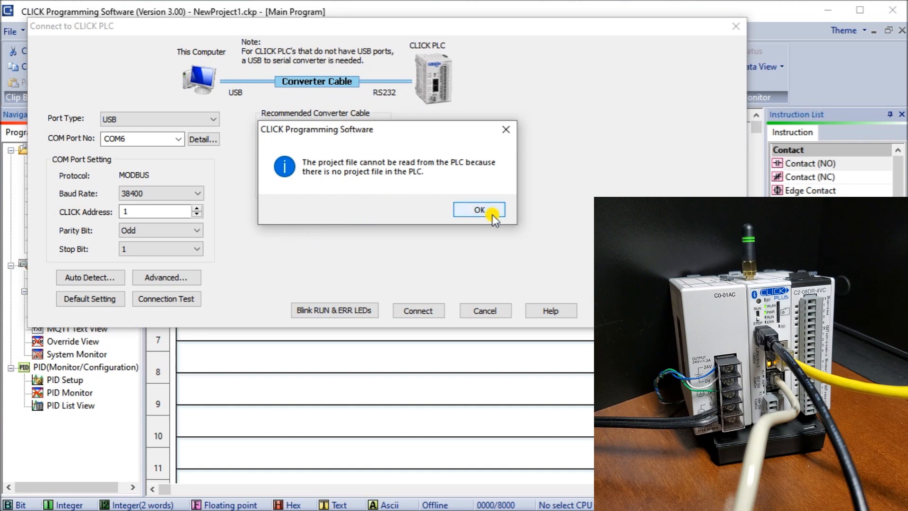
pyautogui.click(478, 210)
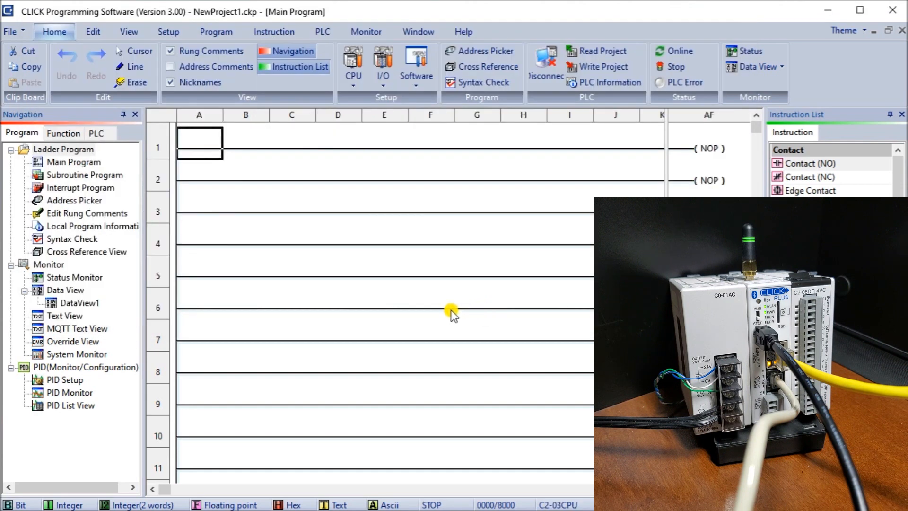
pyautogui.moveTo(518, 68)
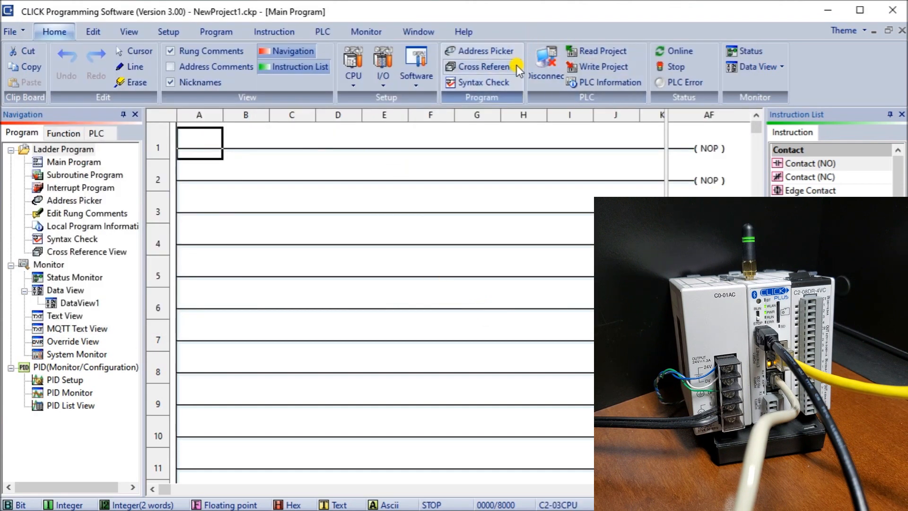
pyautogui.moveTo(545, 63)
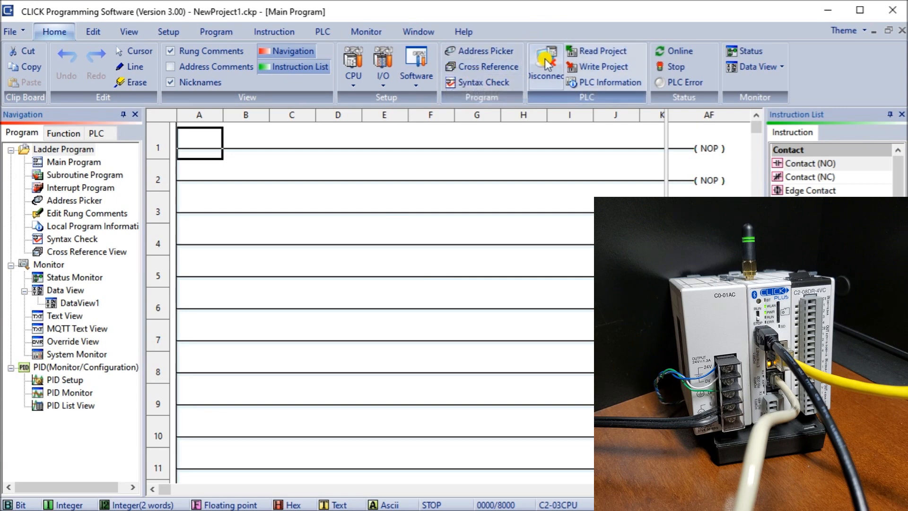
pyautogui.moveTo(545, 57)
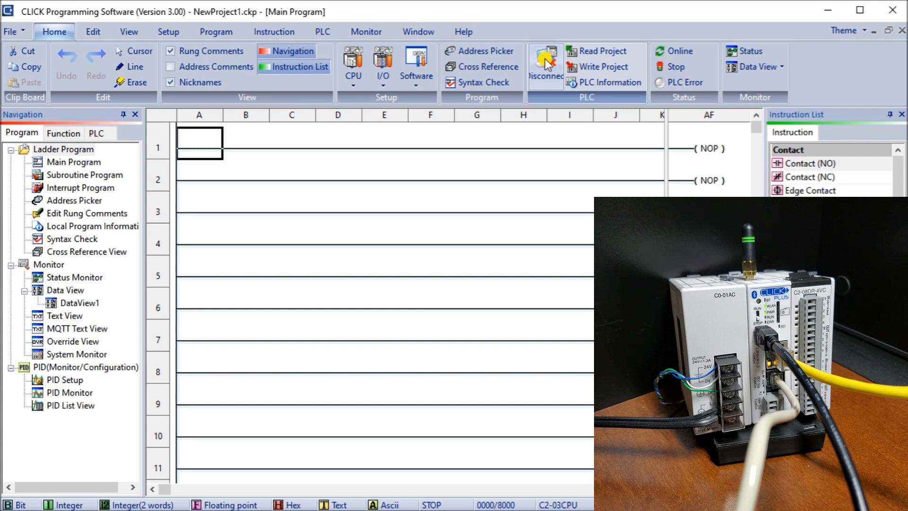
pyautogui.moveTo(753, 138)
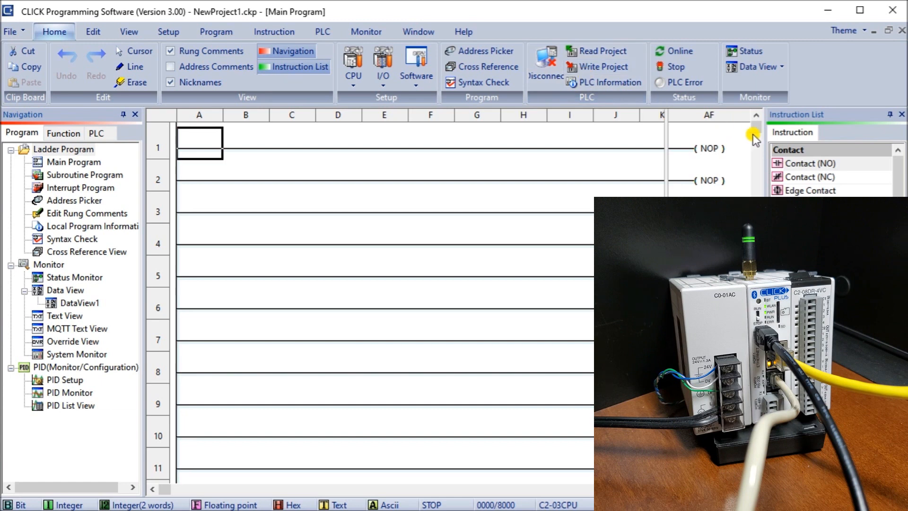